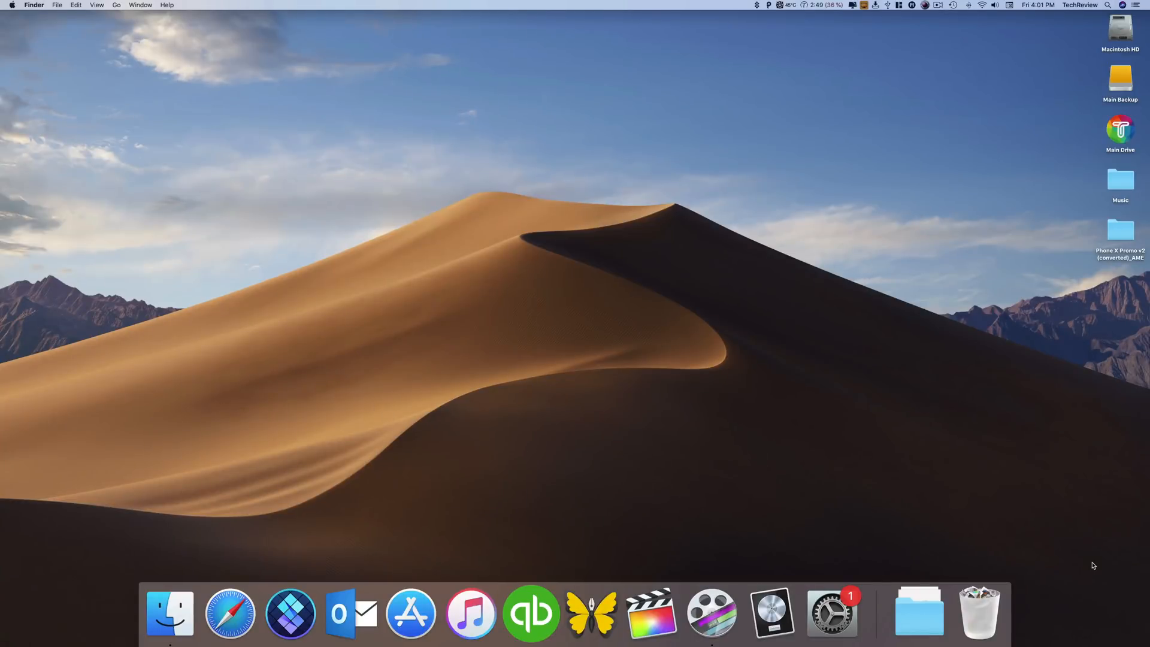
Step: Launch Setapp from the Dock and maximize its My Dashboard window to full screen
left_click(288, 617)
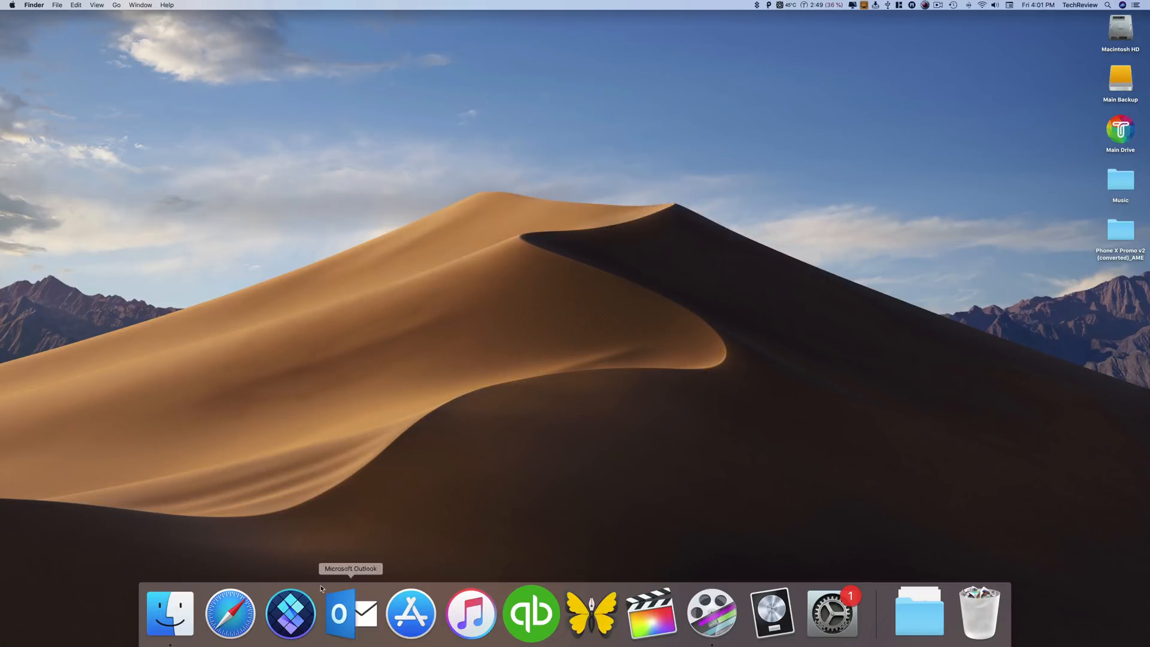
left_click(288, 614)
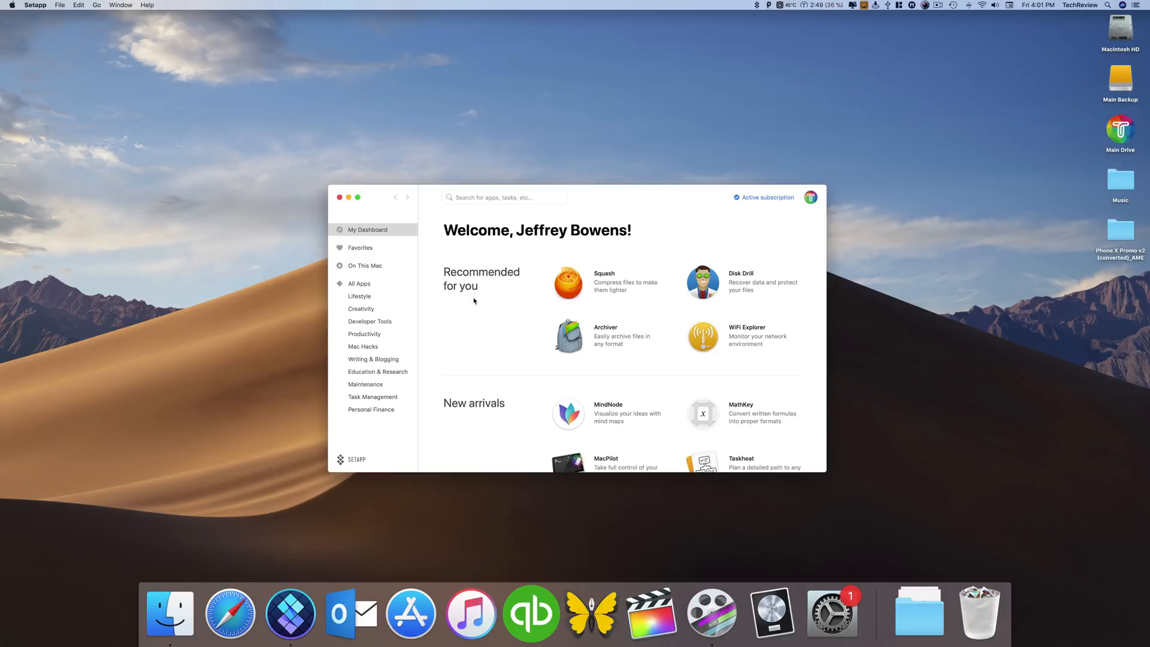
mouse_move(423, 195)
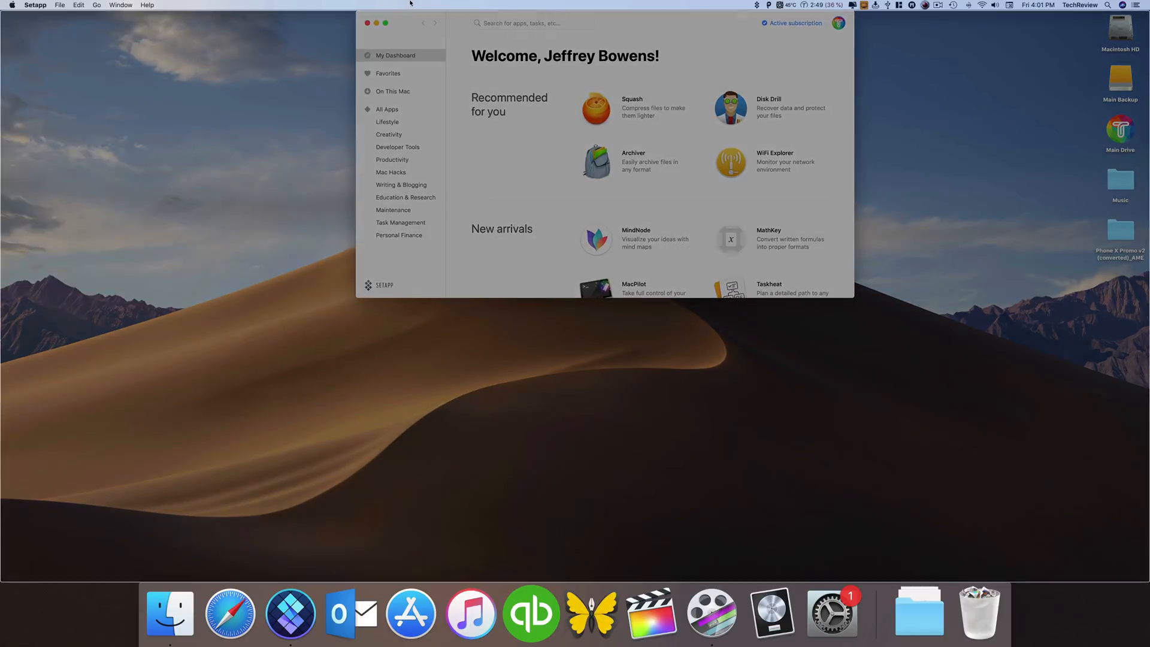
left_click(385, 23)
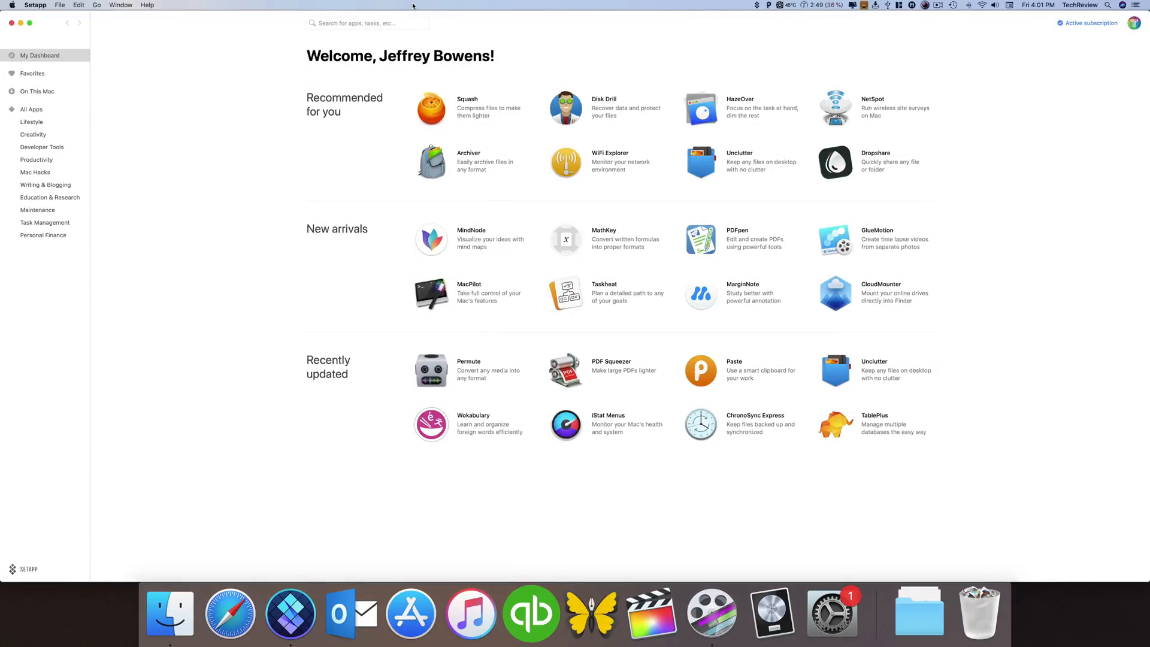
mouse_move(469, 111)
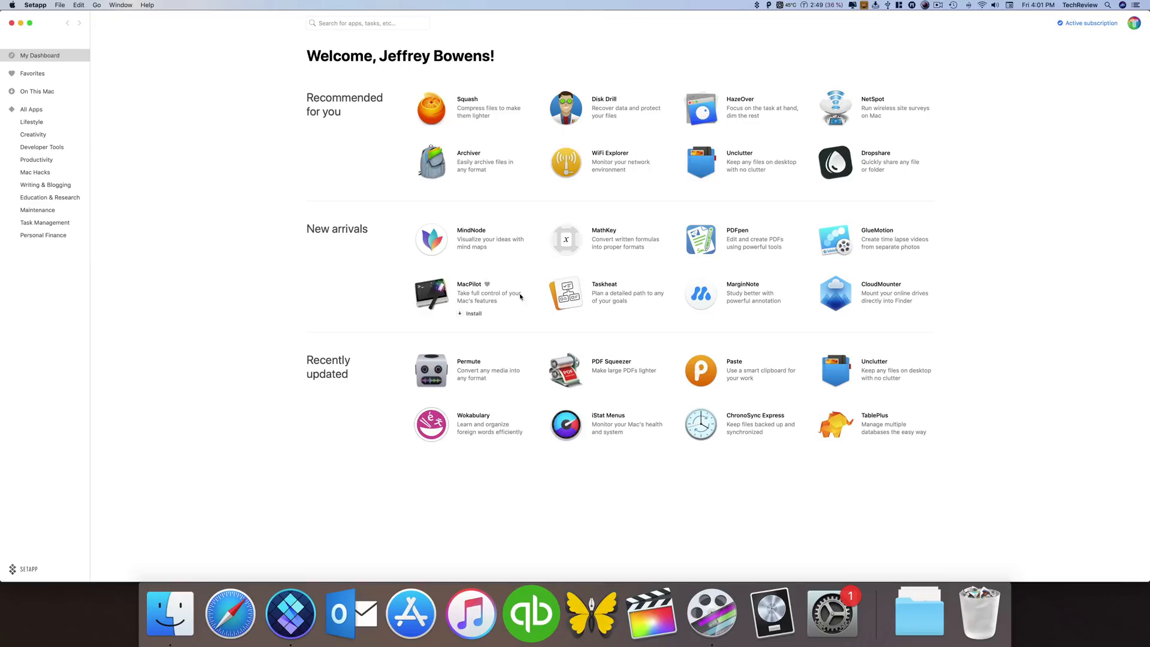
mouse_move(709, 335)
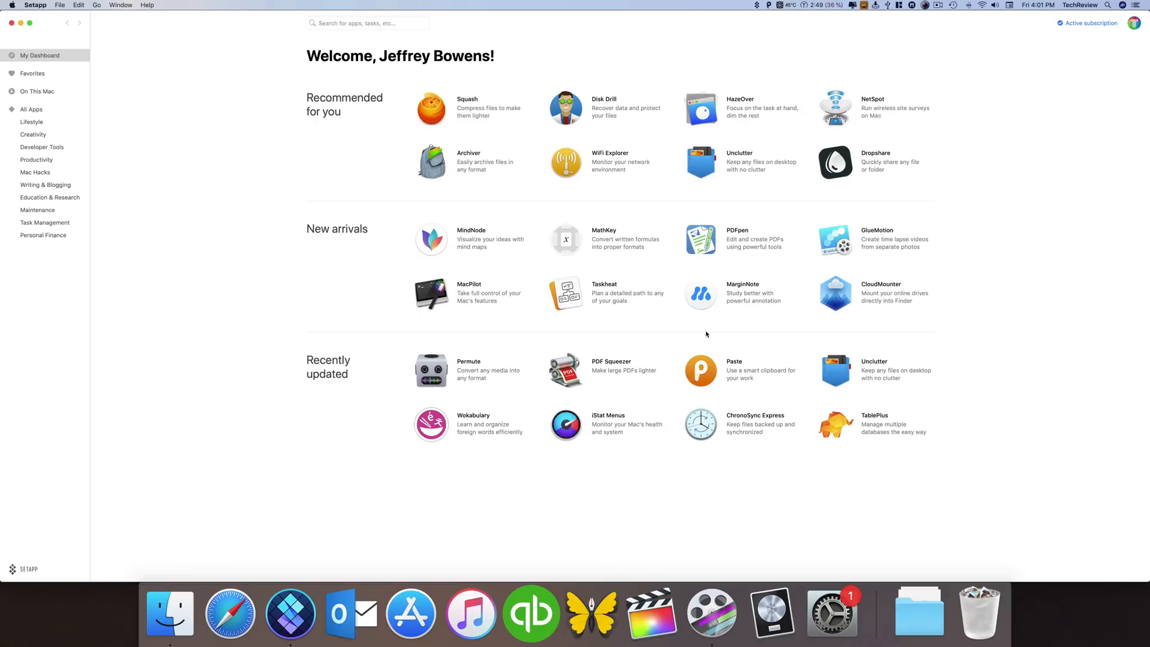
mouse_move(430, 238)
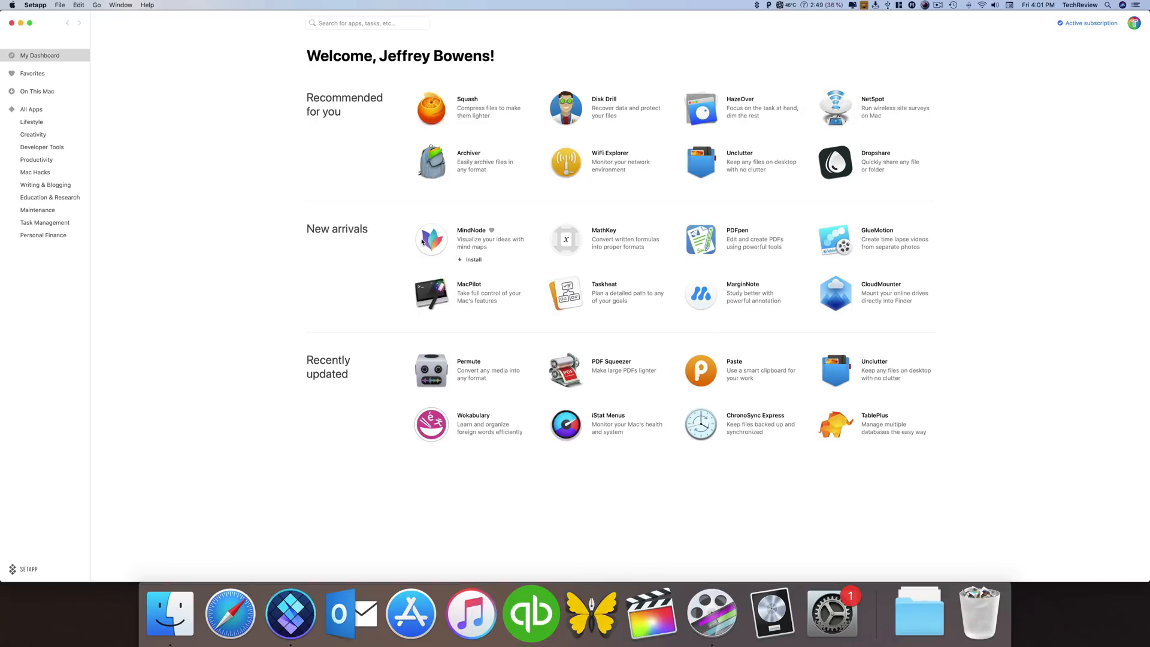
mouse_move(422, 240)
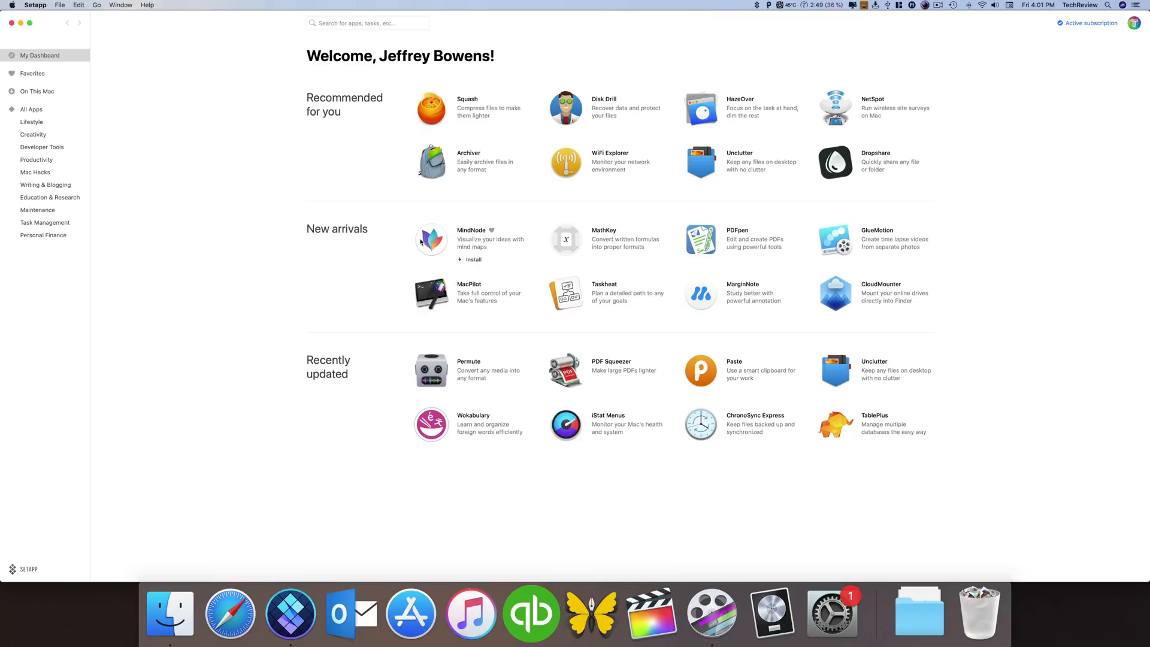
Step: Install MindNode from New arrivals and launch it once installation finishes
left_click(470, 260)
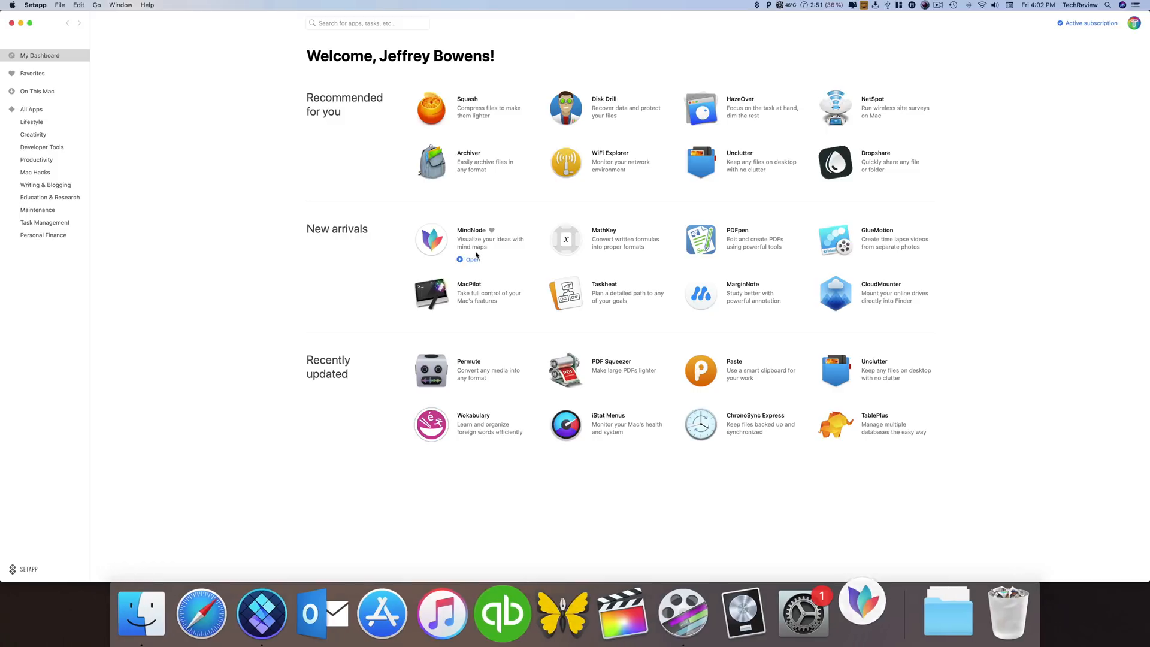
left_click(468, 259)
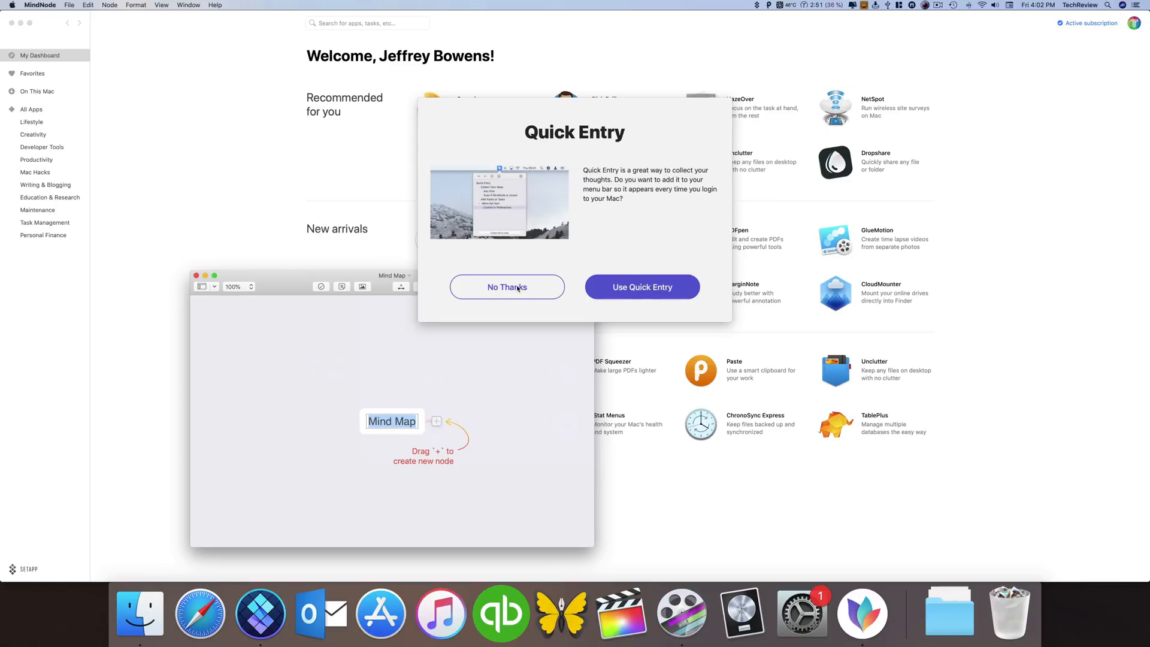
Step: Allow MindNode Quick Entry, view the General, myMindNode and Shortcuts preferences, then close both windows
left_click(642, 286)
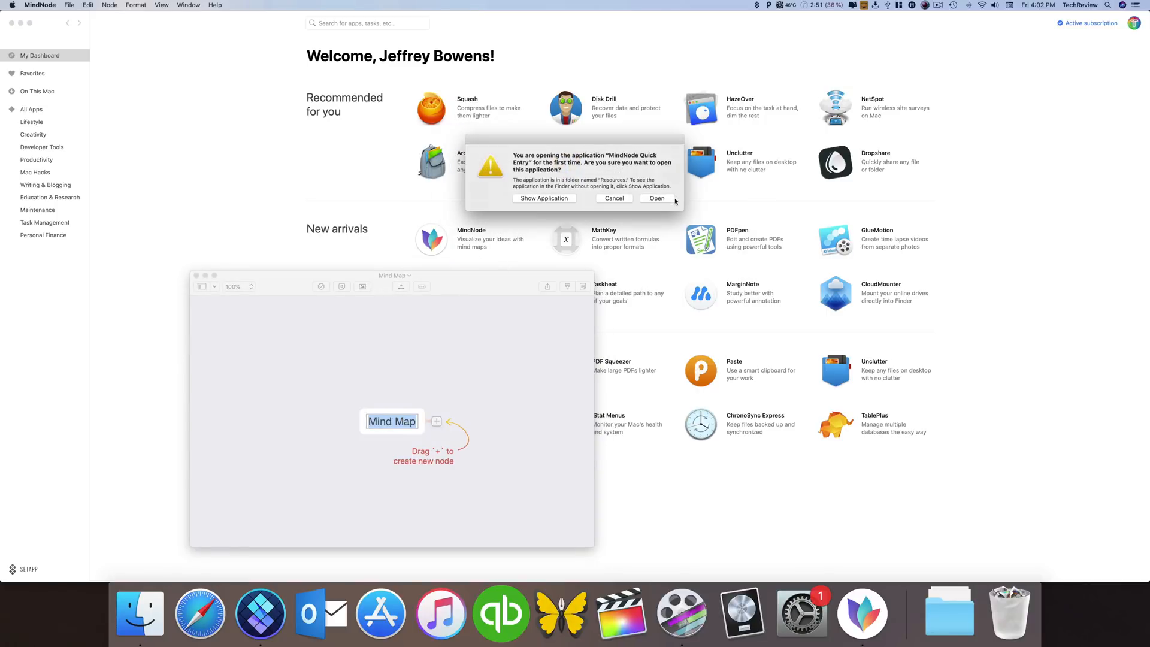
left_click(657, 198)
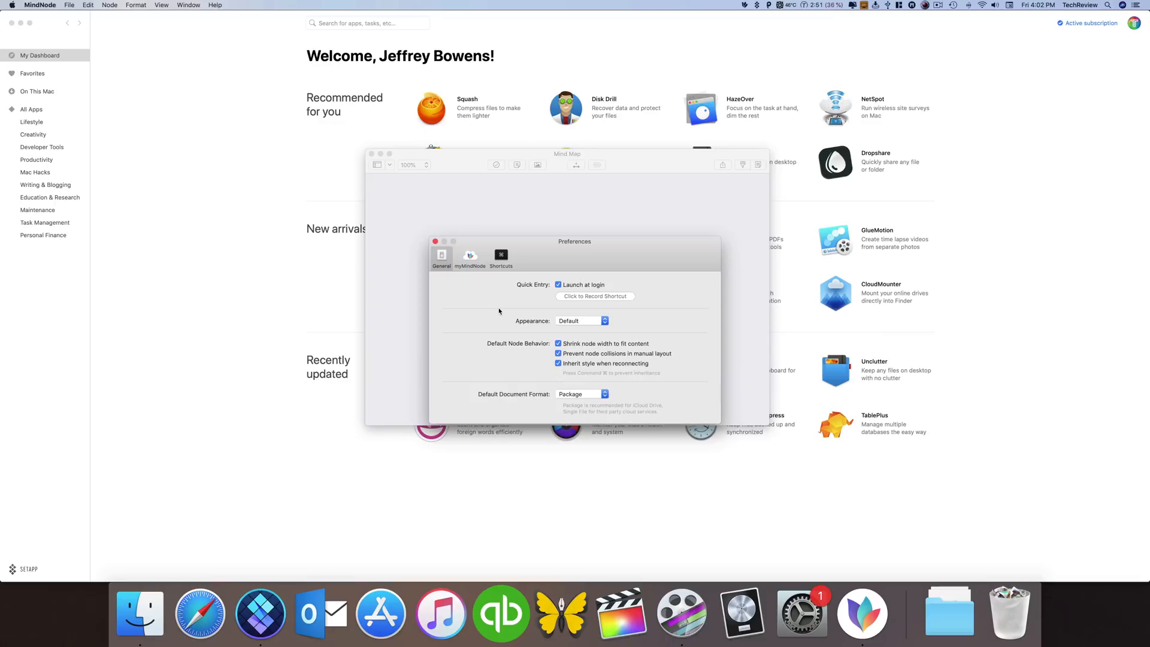
left_click(470, 256)
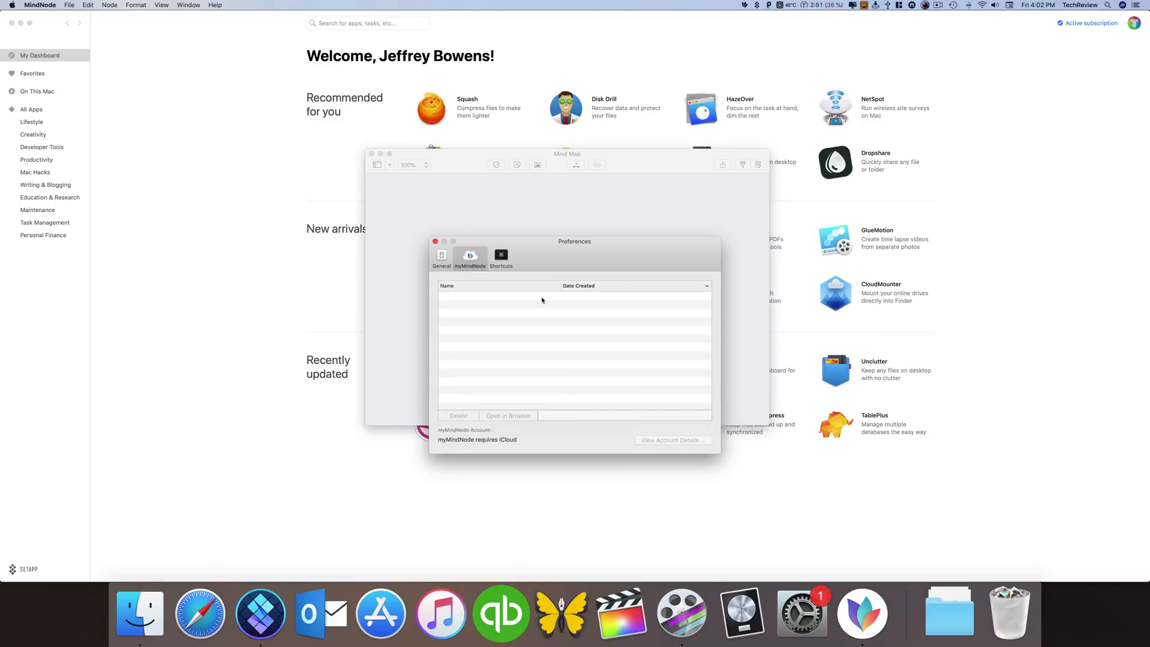
left_click(500, 255)
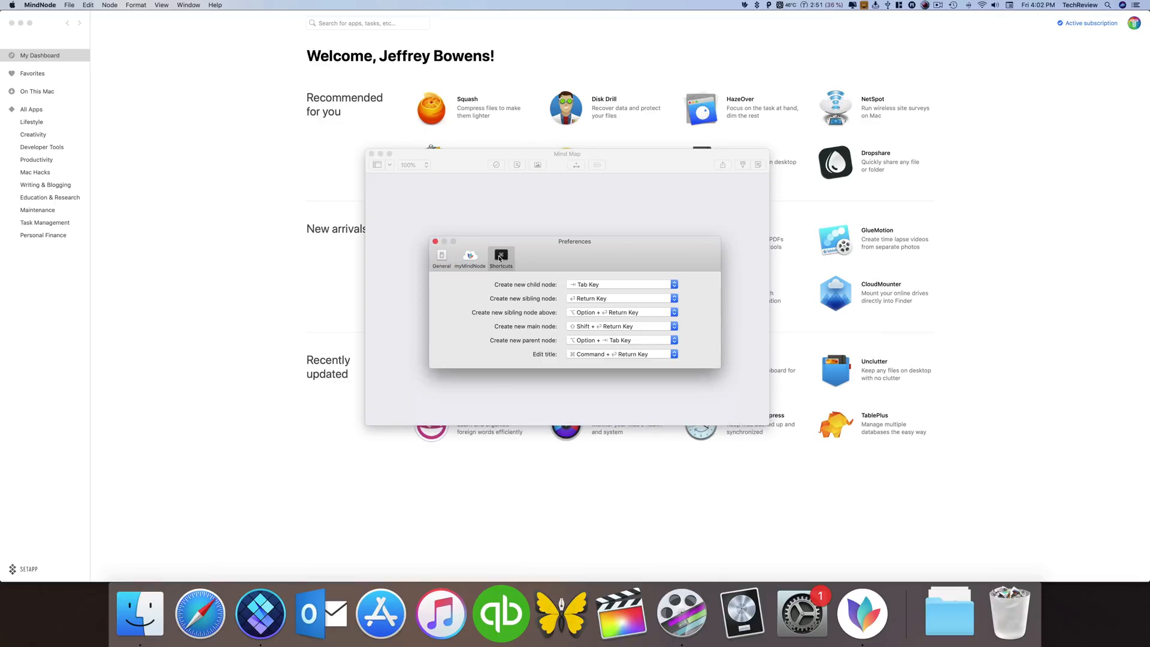
left_click(441, 255)
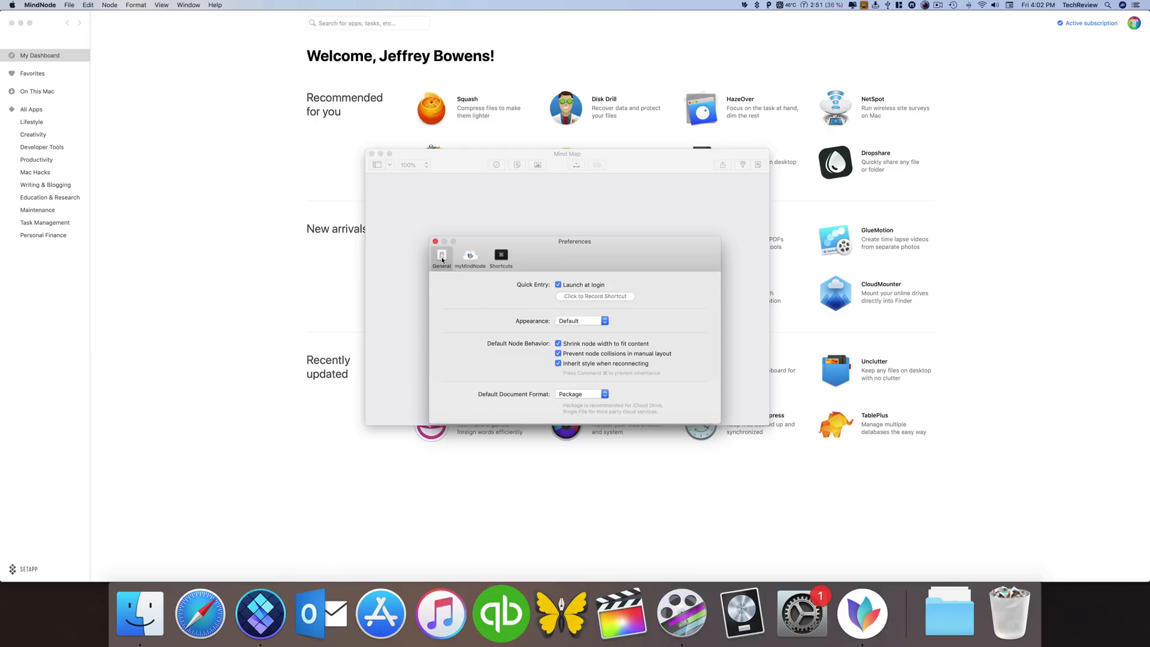
left_click(434, 241)
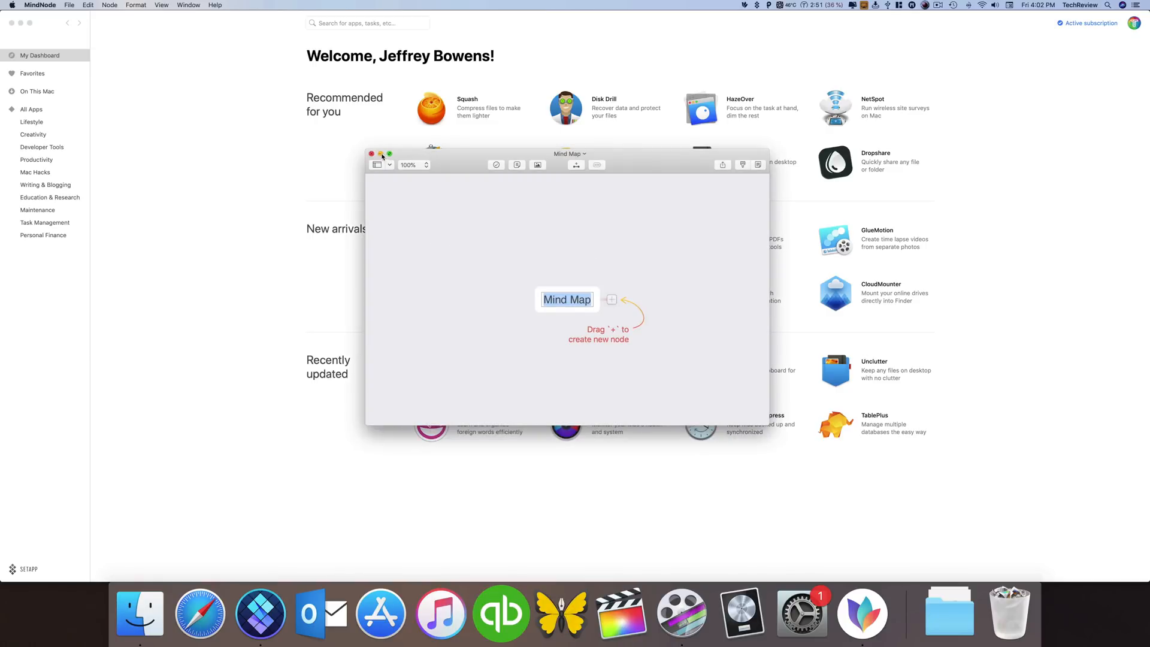
left_click(372, 154)
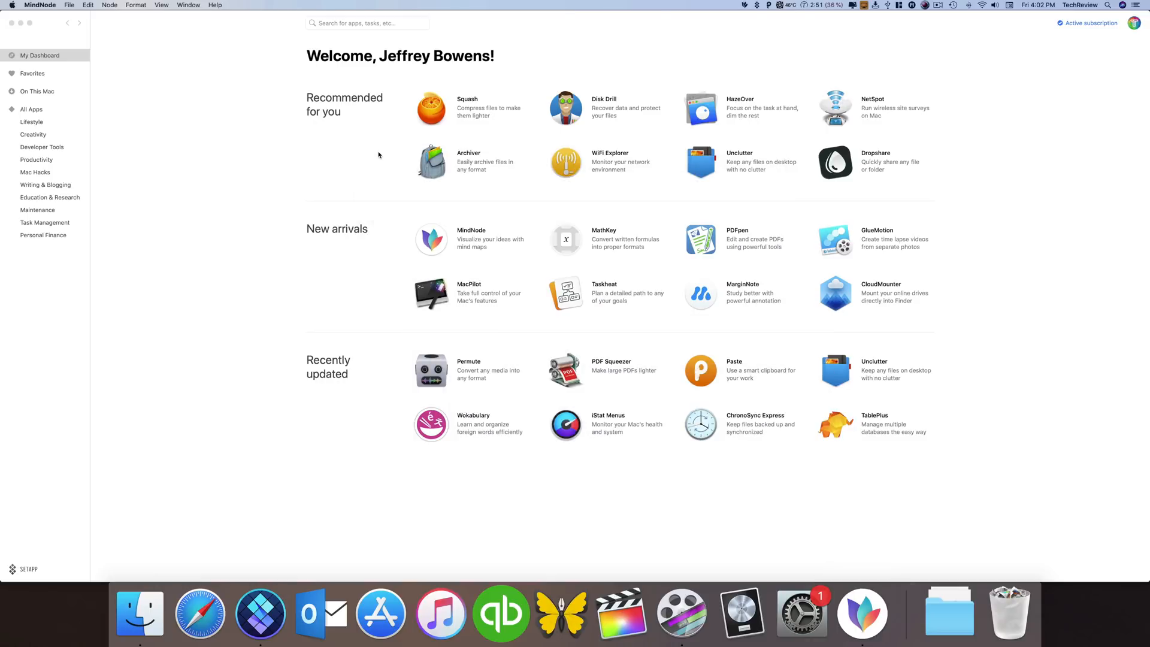
Step: Browse installed apps under On This Mac, viewing Boom 3D and Downie, then show All Apps
left_click(38, 91)
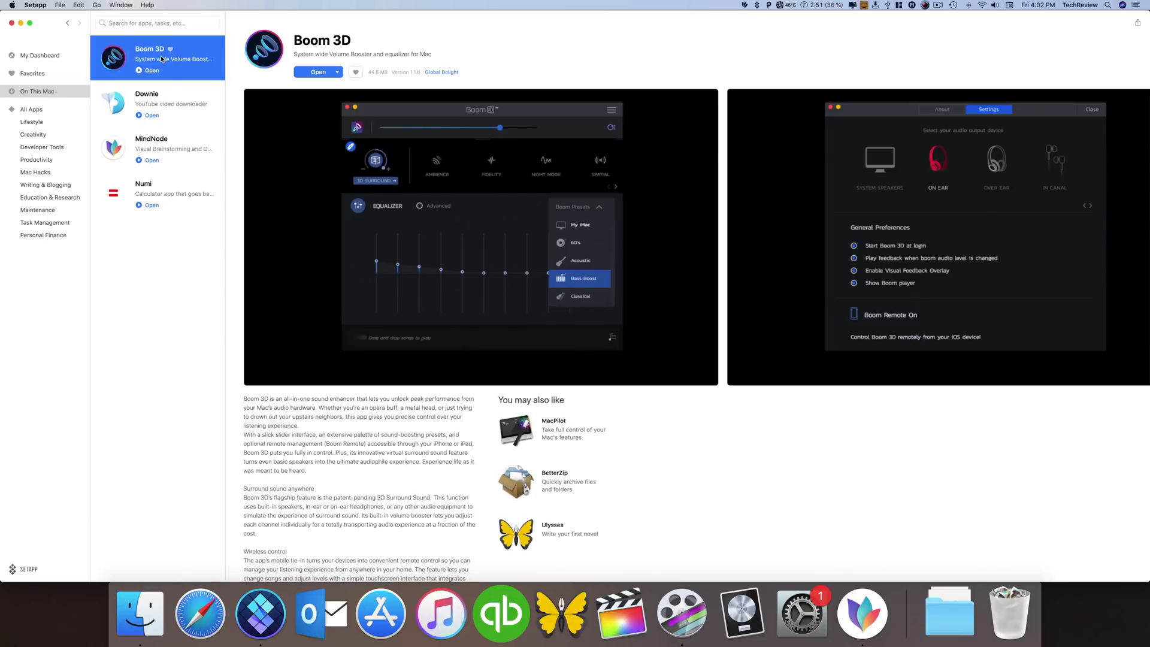
left_click(173, 104)
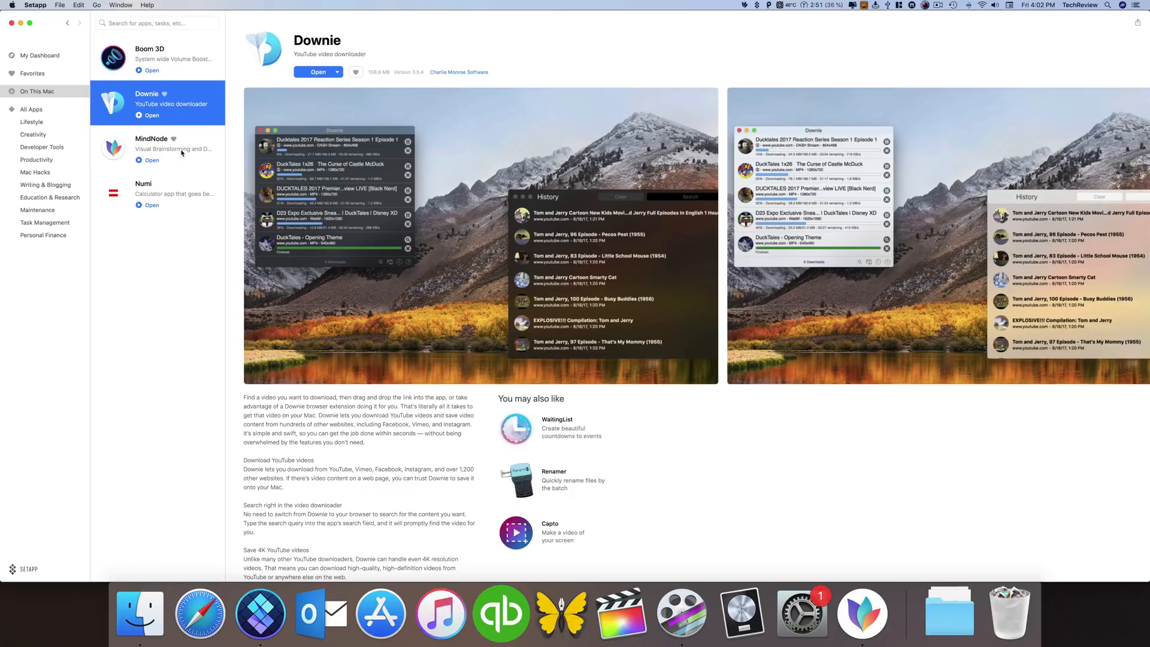
left_click(173, 193)
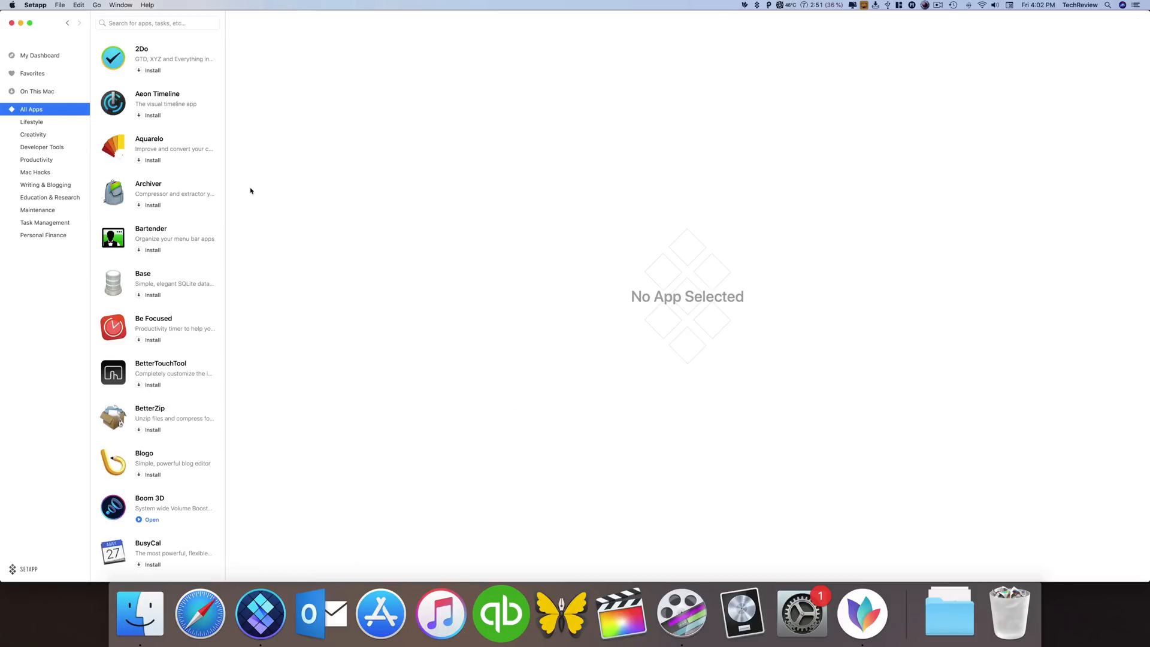
Step: Scroll the All Apps catalogue and open CleanMyMac X's details
scroll("down", 3)
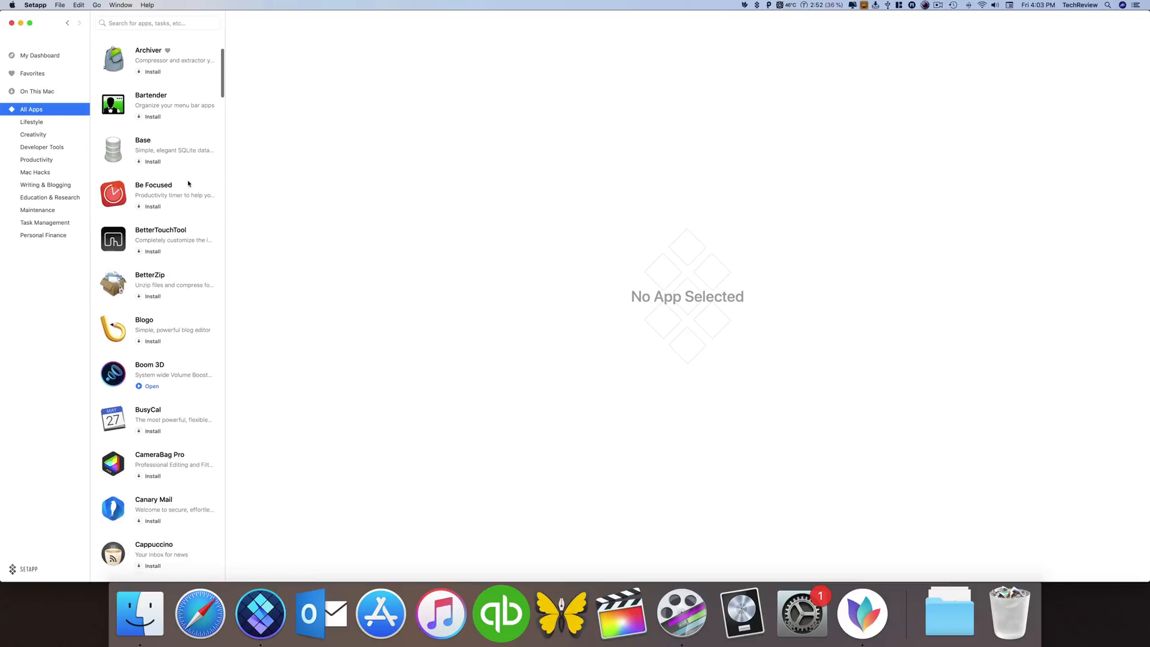
scroll("down", 3)
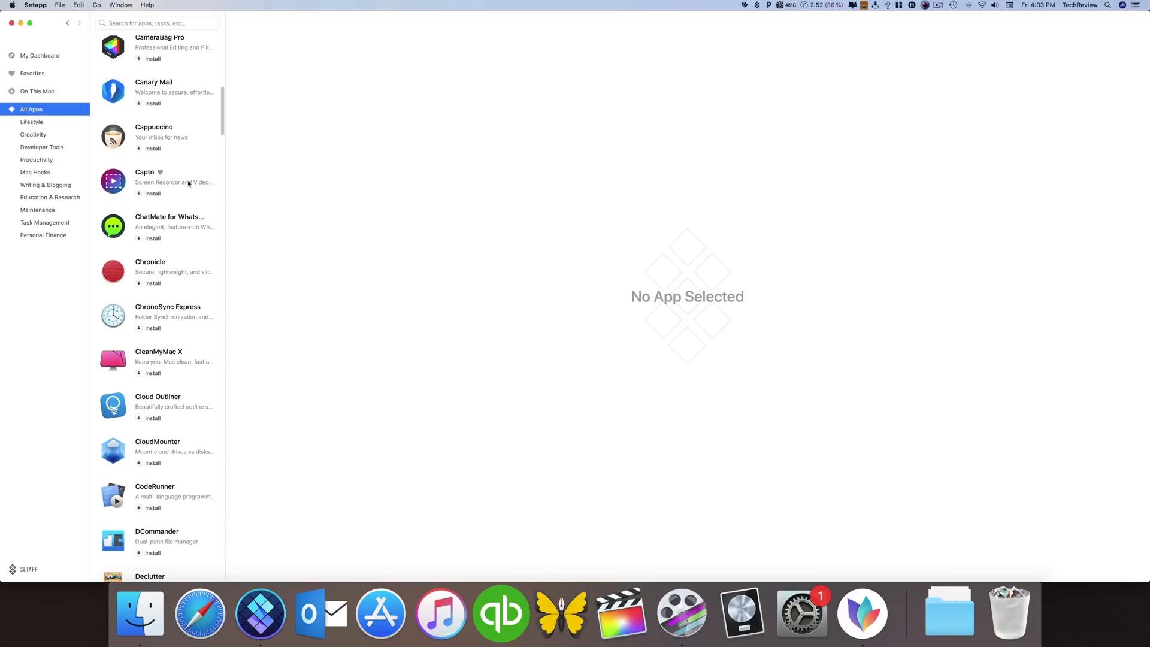
left_click(159, 361)
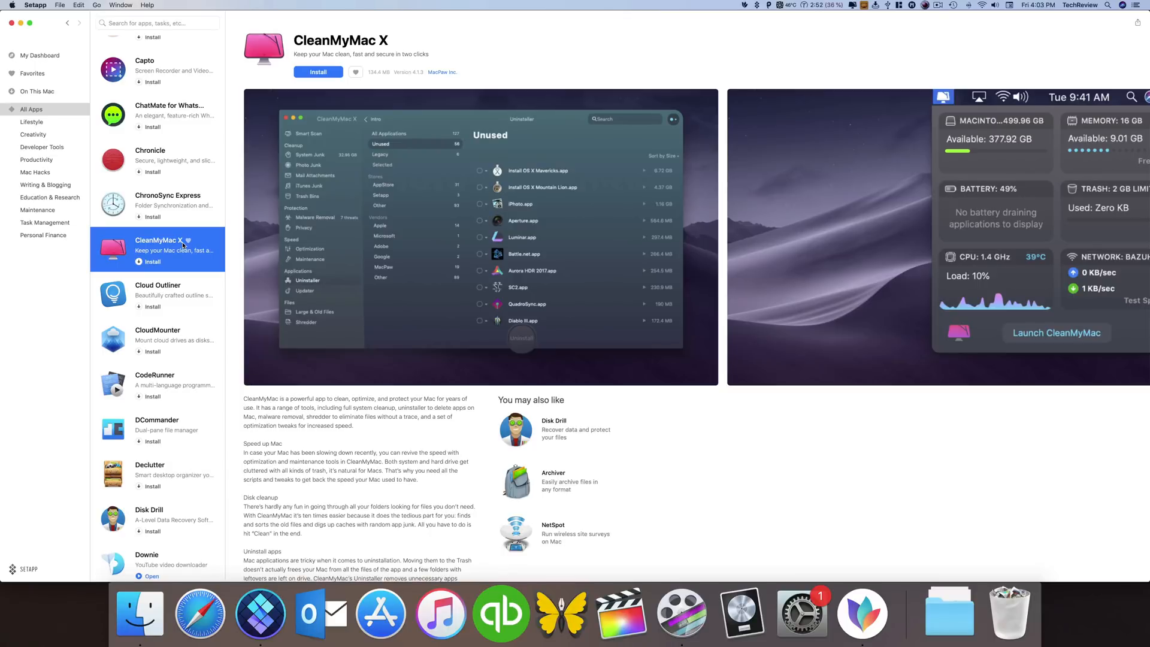
mouse_move(173, 273)
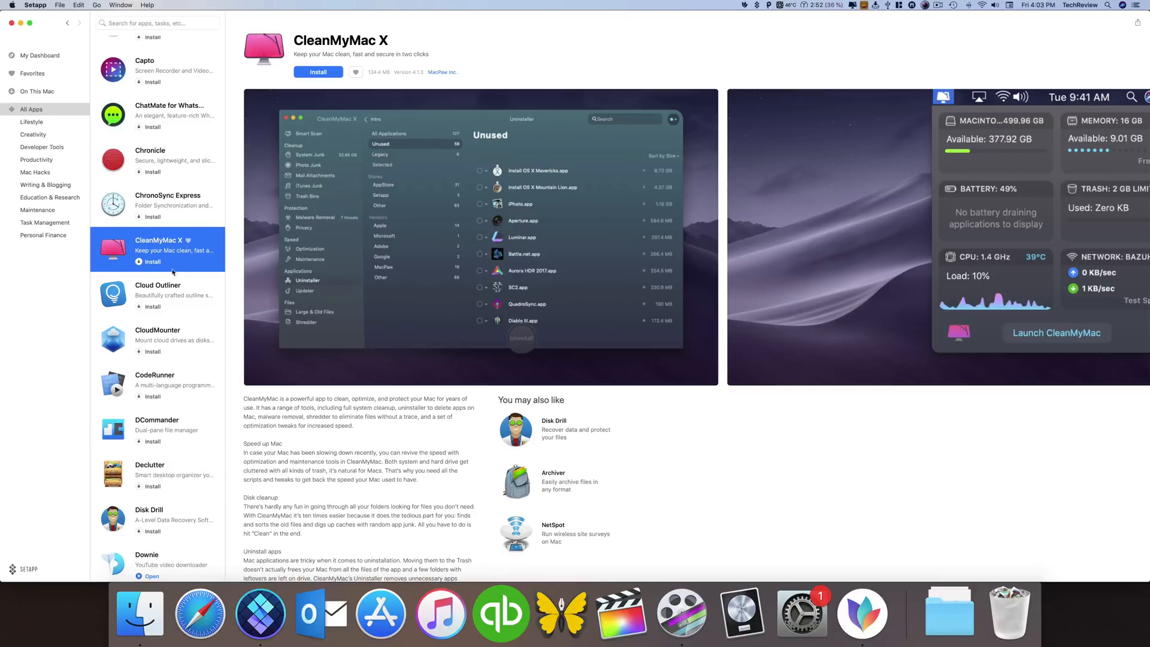
Step: Scroll further past Flume and Gemini to reach HazeOver's details page
scroll("down", 3)
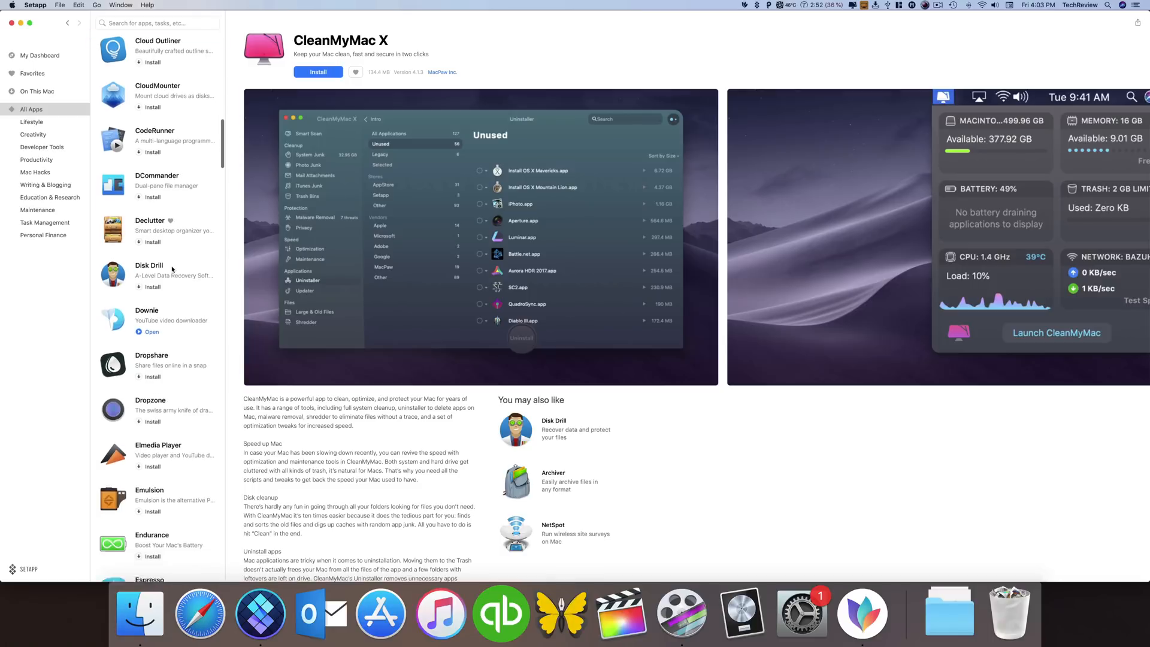
scroll("down", 3)
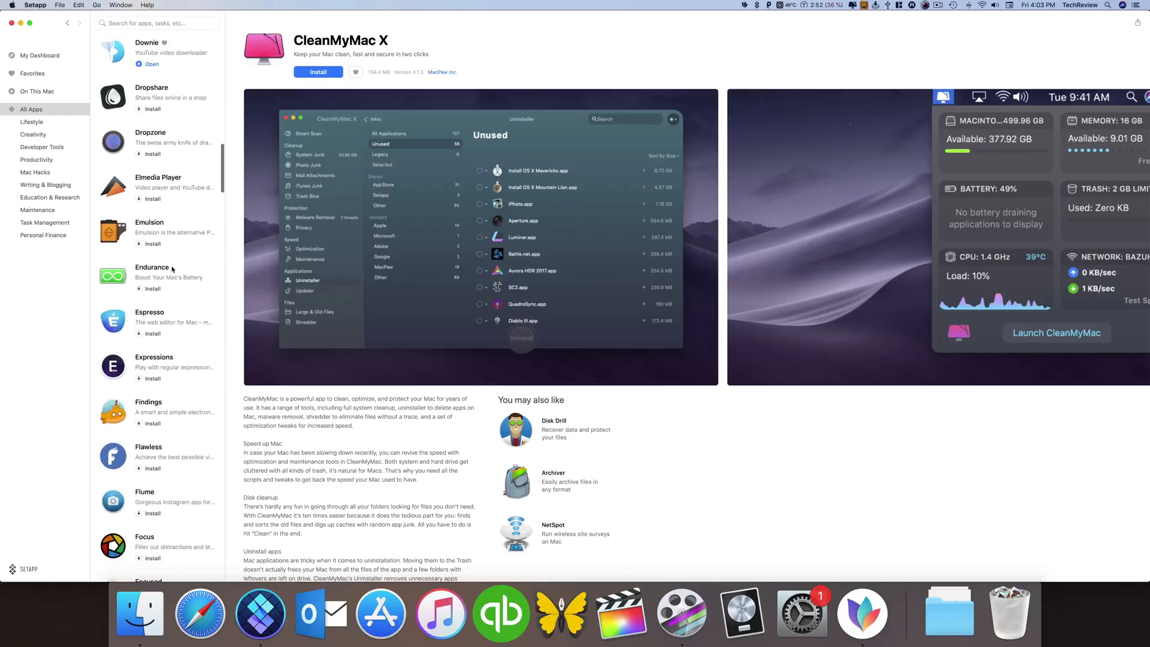
scroll("down", 3)
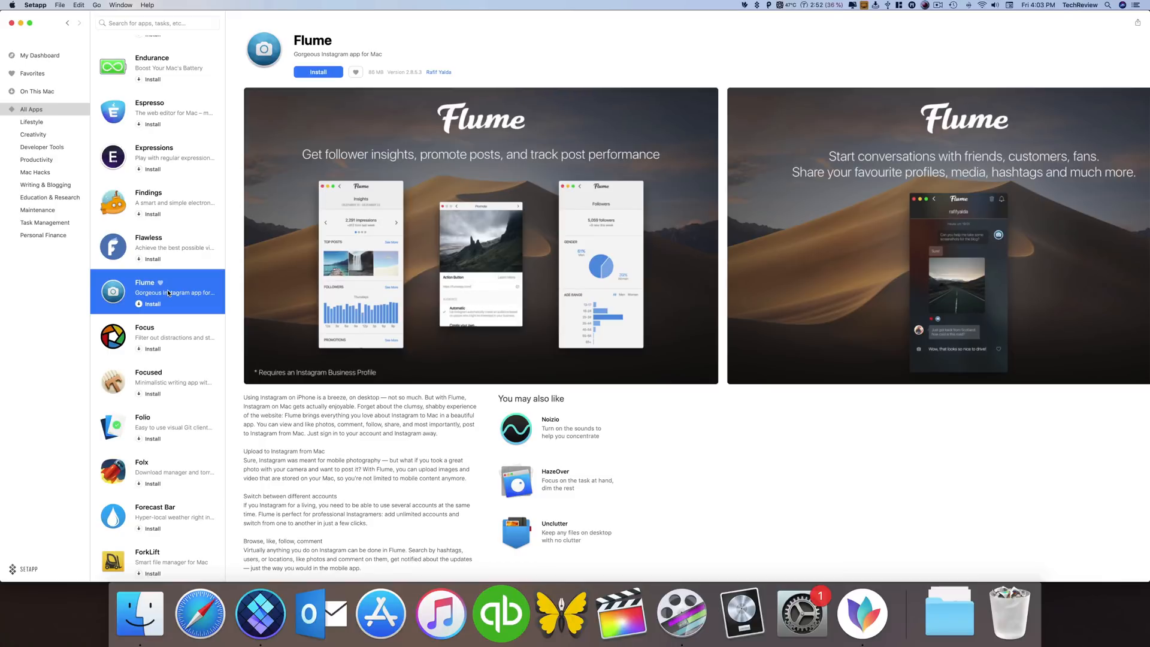
scroll("down", 3)
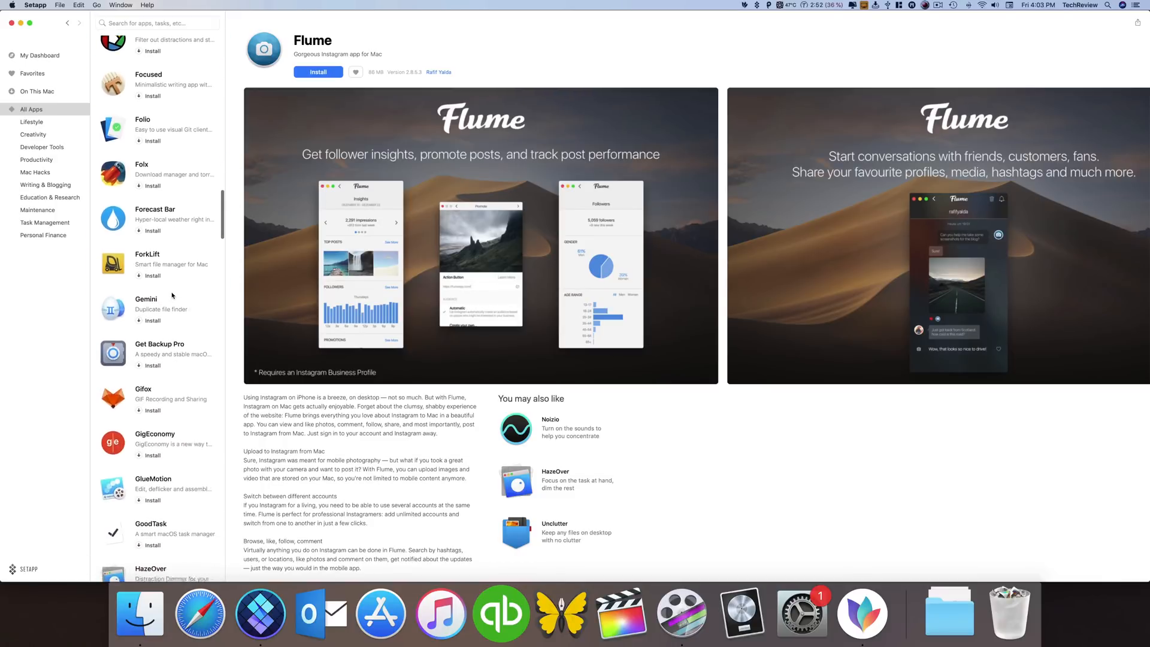
left_click(161, 305)
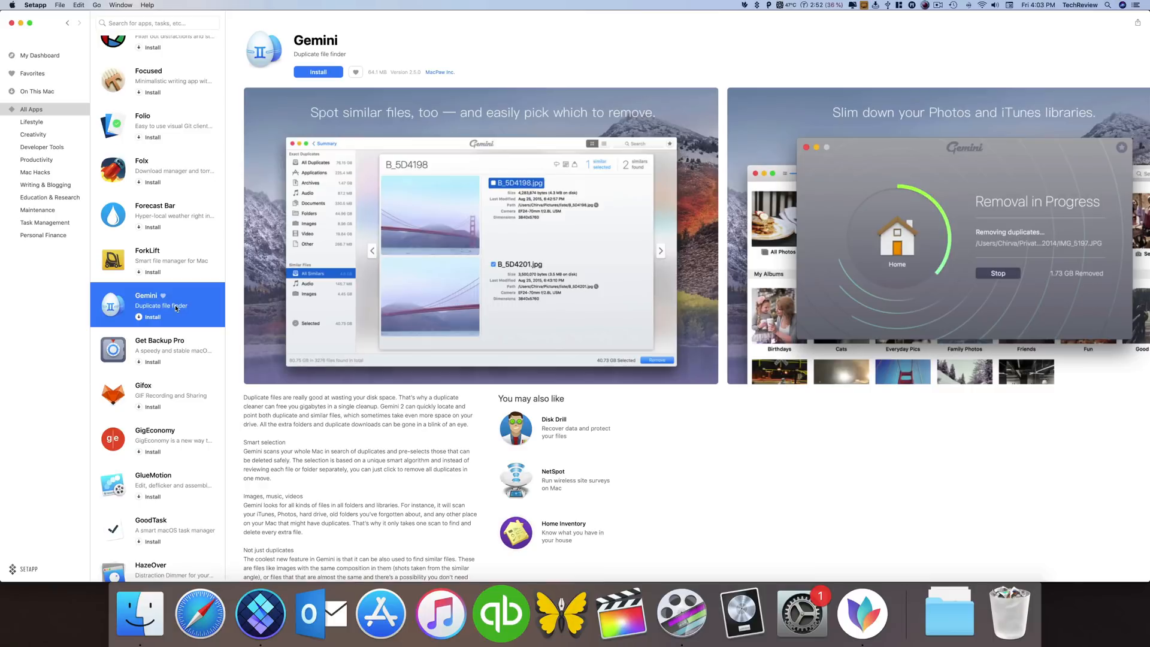
scroll("down", 3)
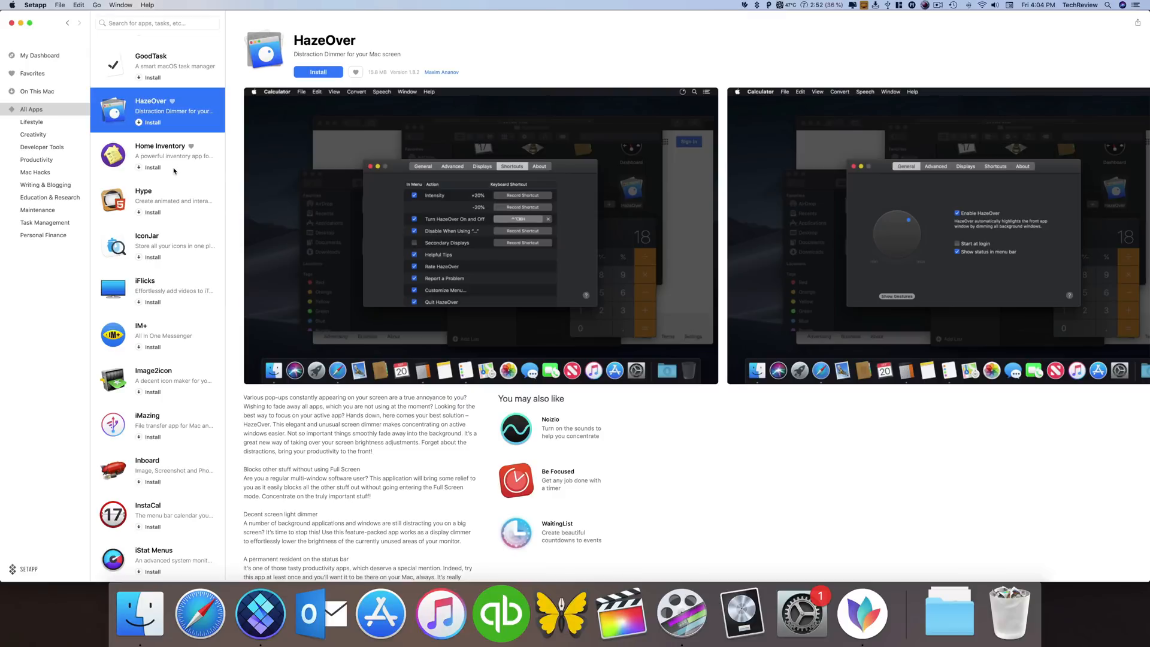
Step: Open iMazing's details from the catalogue, then scroll on and open iStat Menus' page
scroll("down", 3)
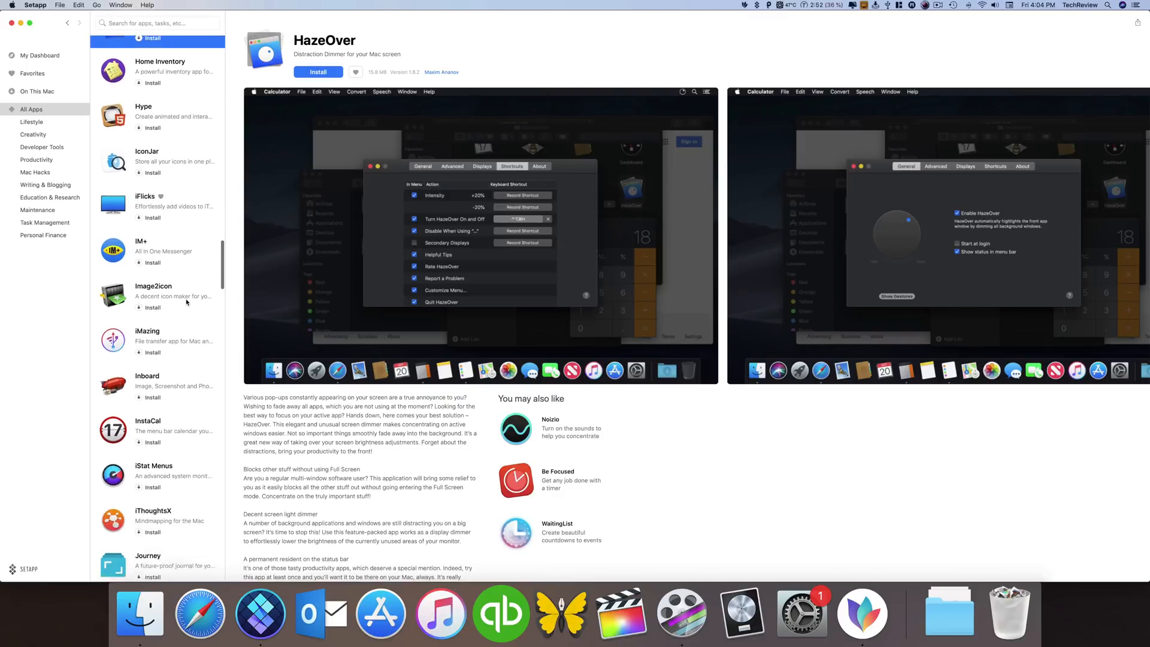
left_click(174, 335)
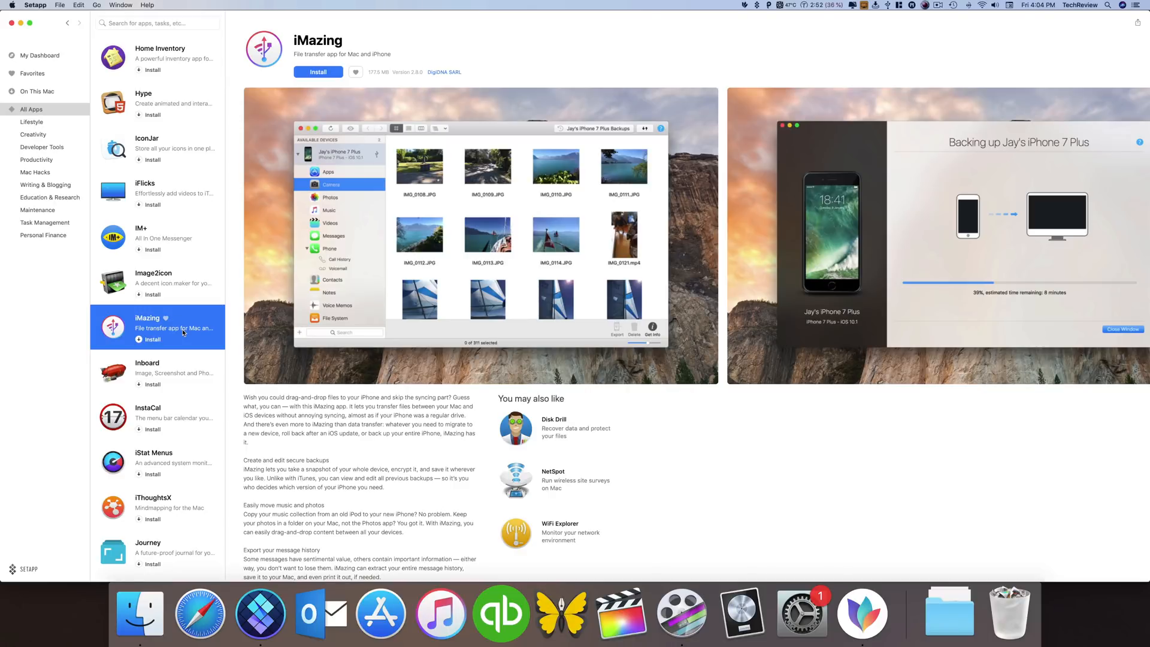
mouse_move(485, 256)
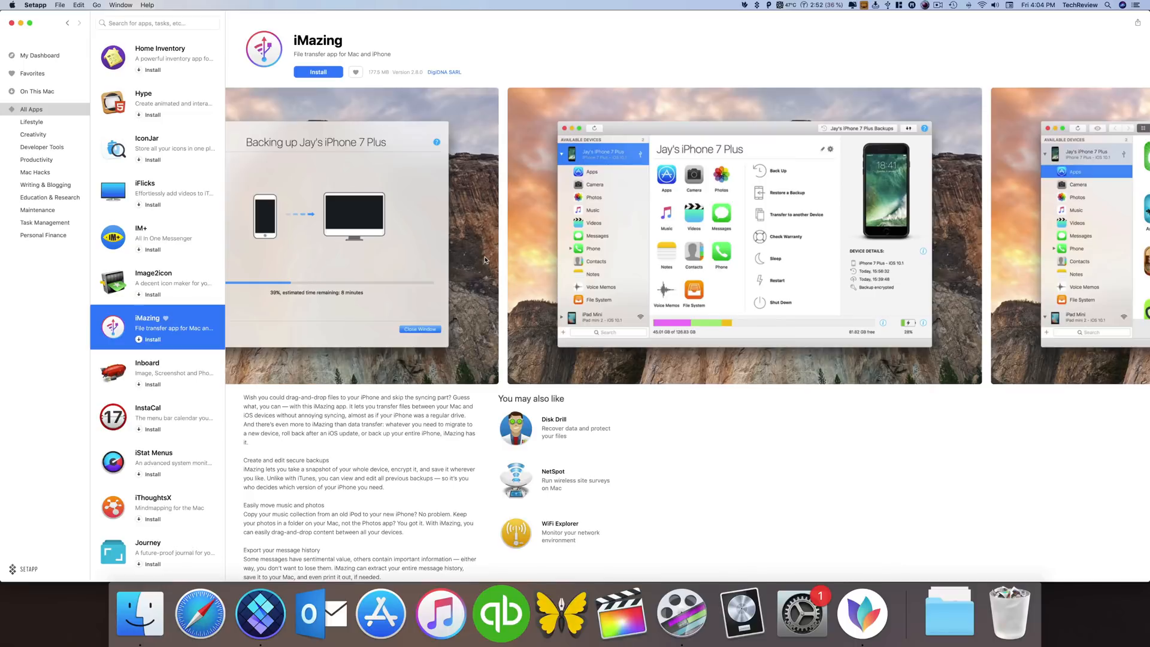
mouse_move(166, 365)
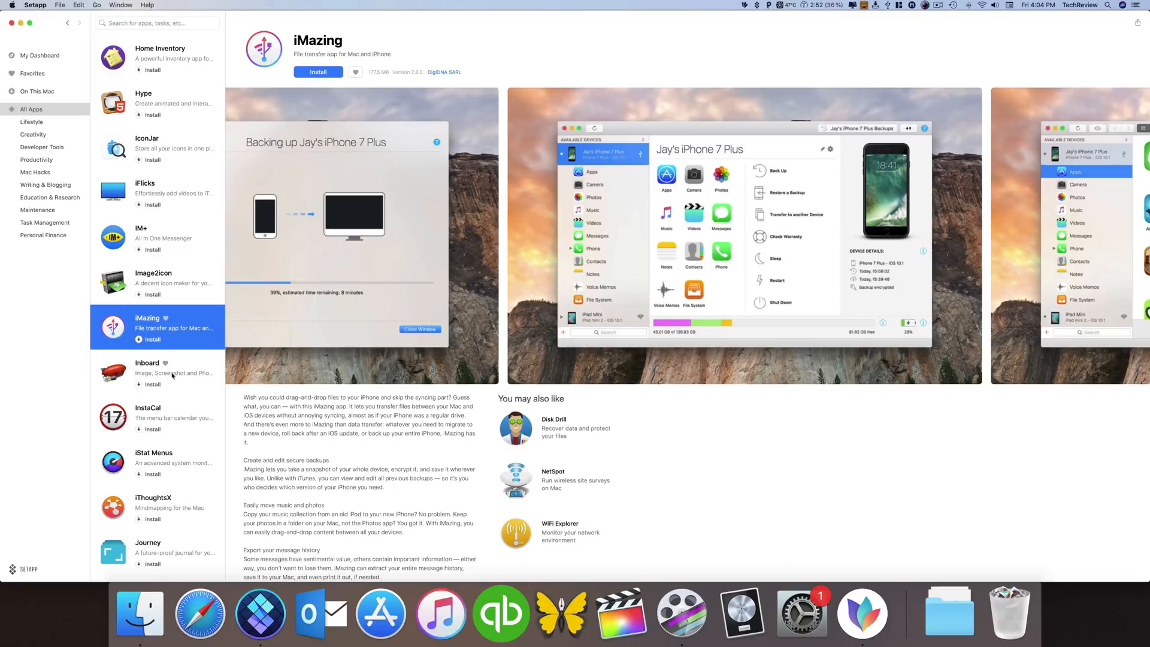
scroll("down", 3)
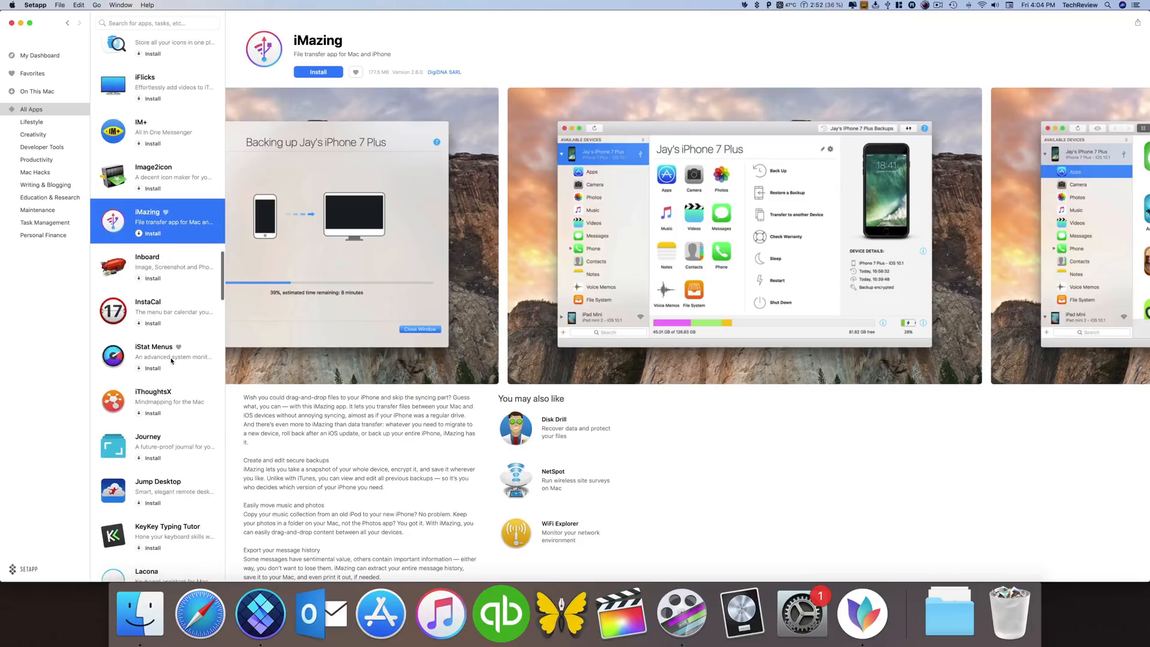
left_click(172, 356)
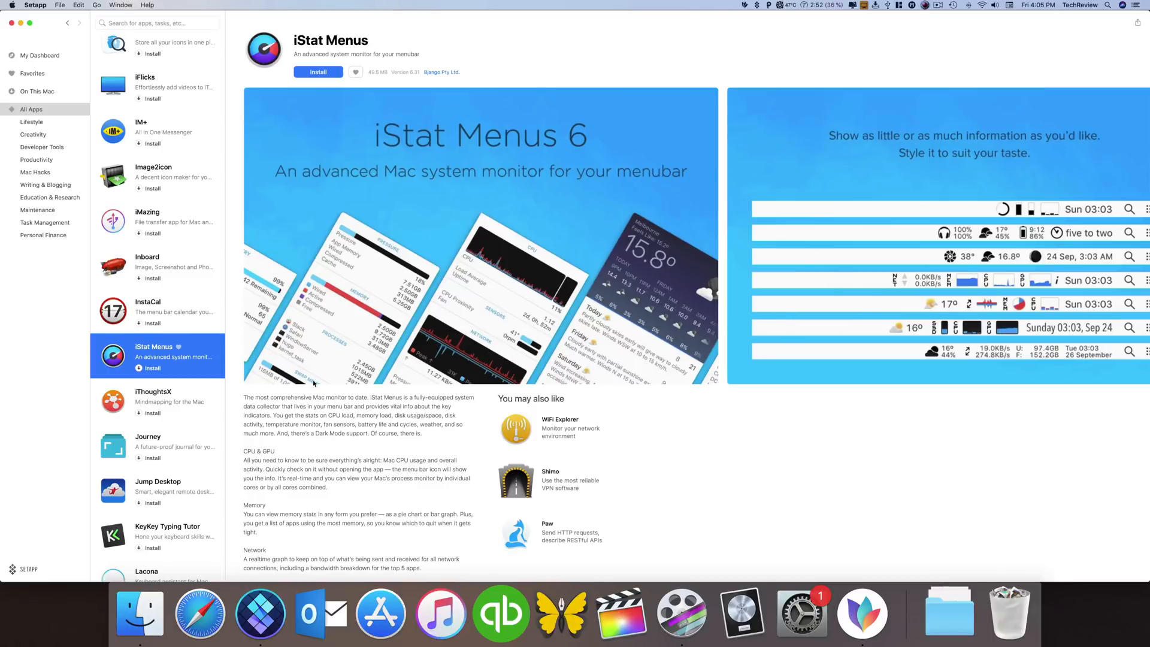
Step: Scroll through the All Apps list down to WaitingList with iStat Menus' details open
scroll("down", 3)
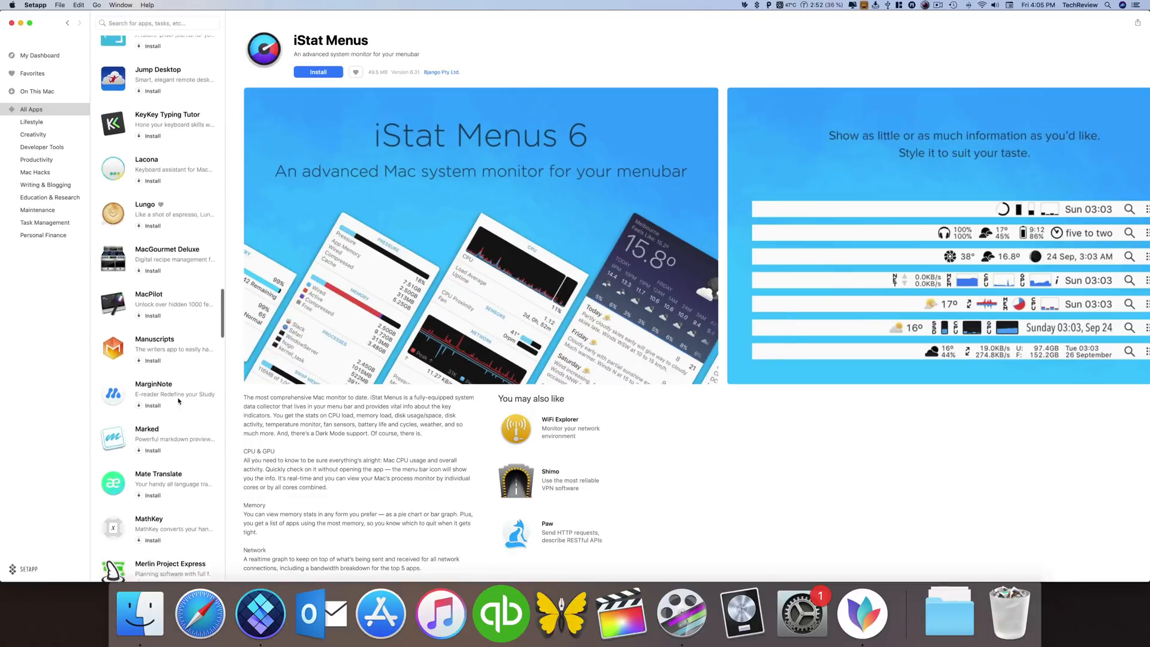
scroll("down", 3)
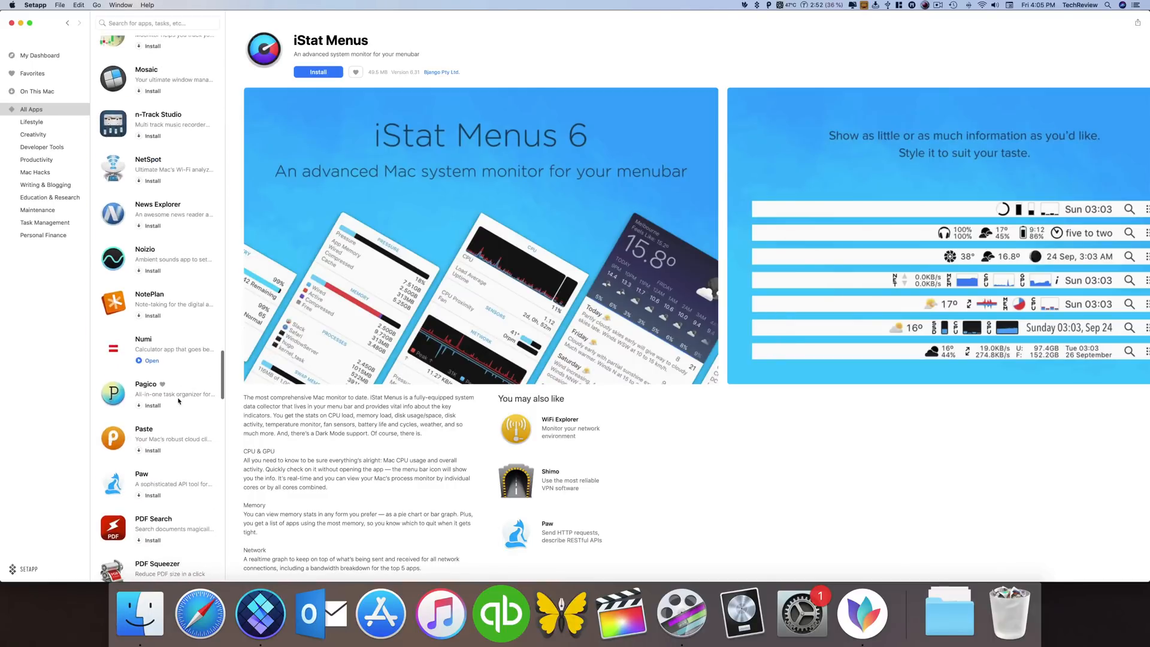
scroll("down", 3)
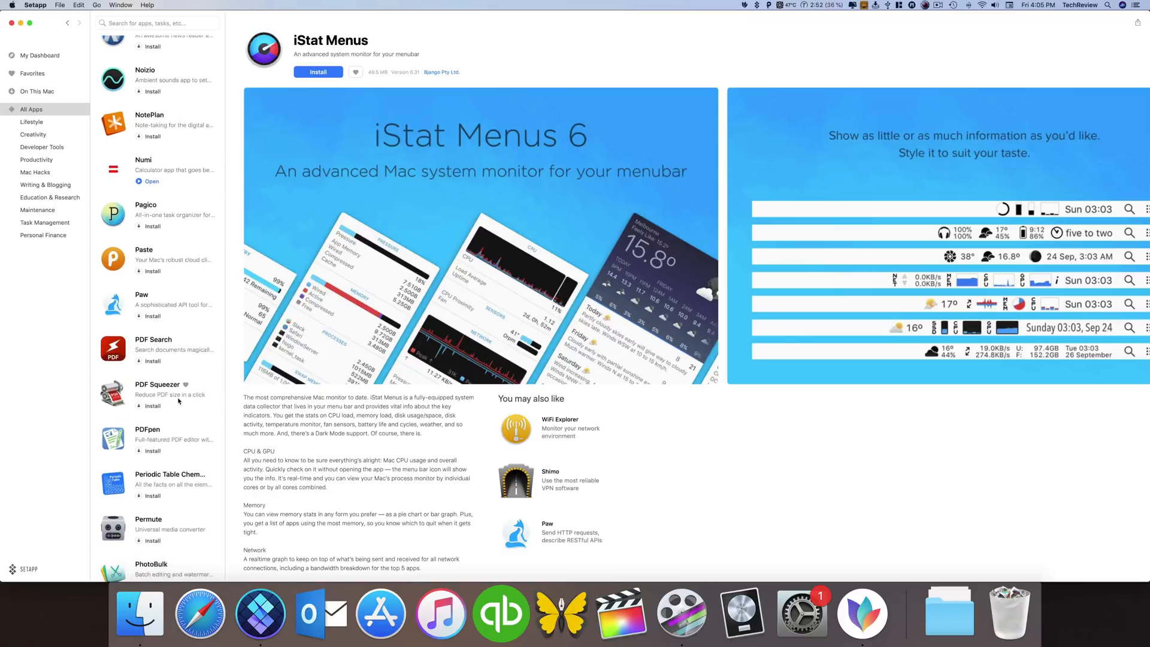
scroll("down", 3)
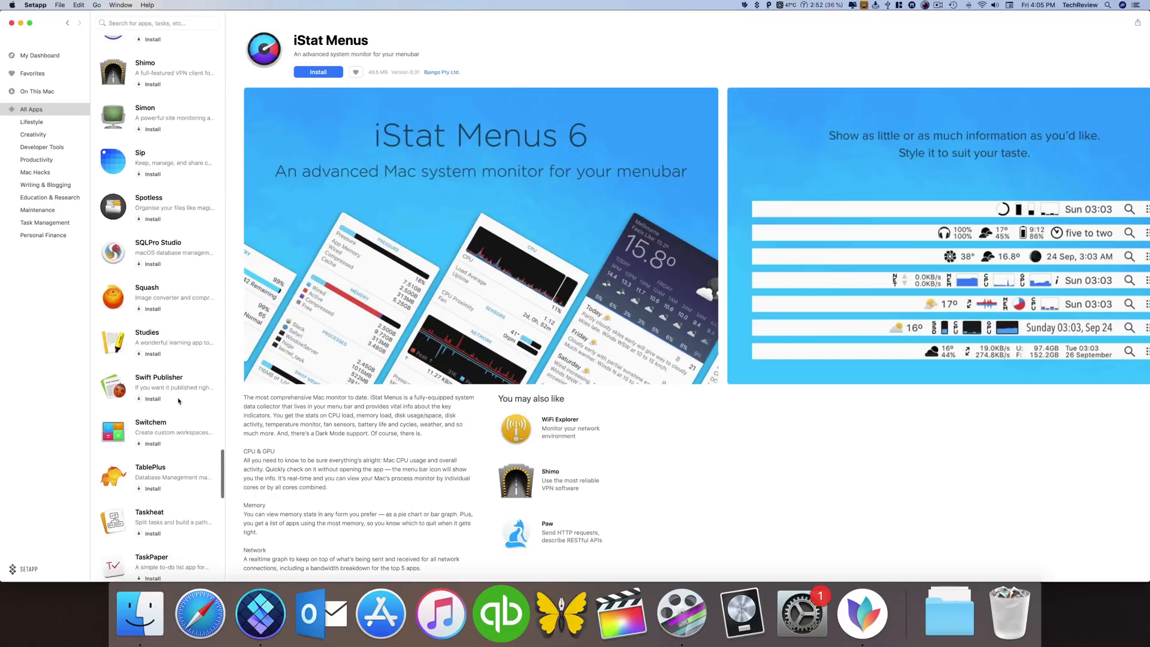
scroll("down", 3)
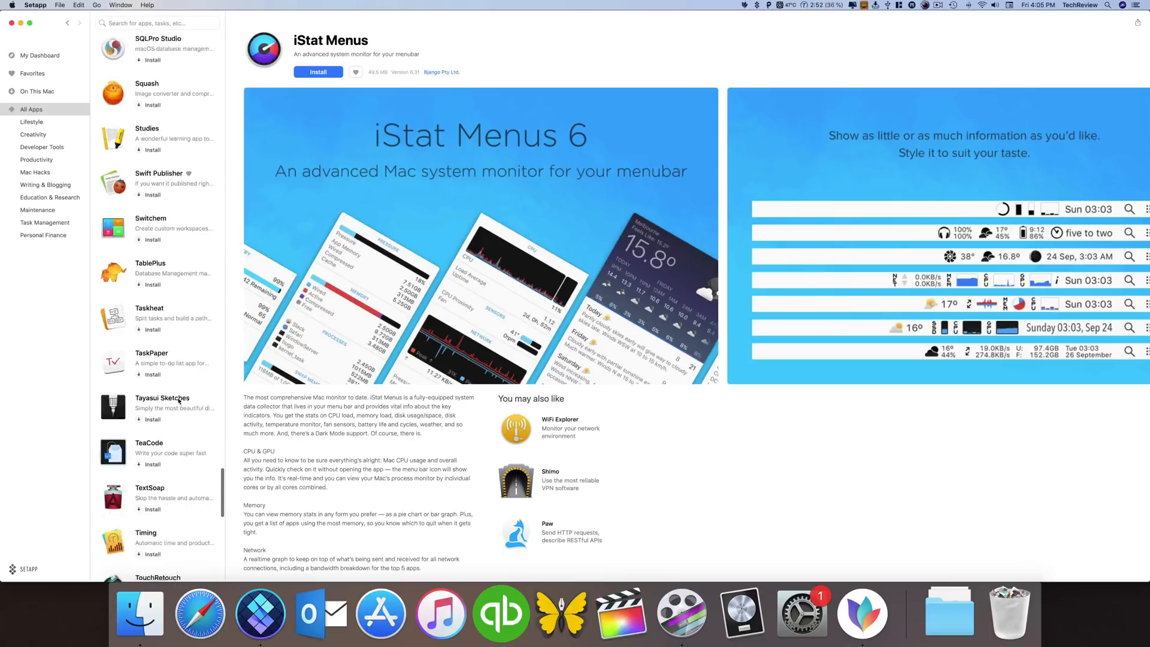
scroll("down", 3)
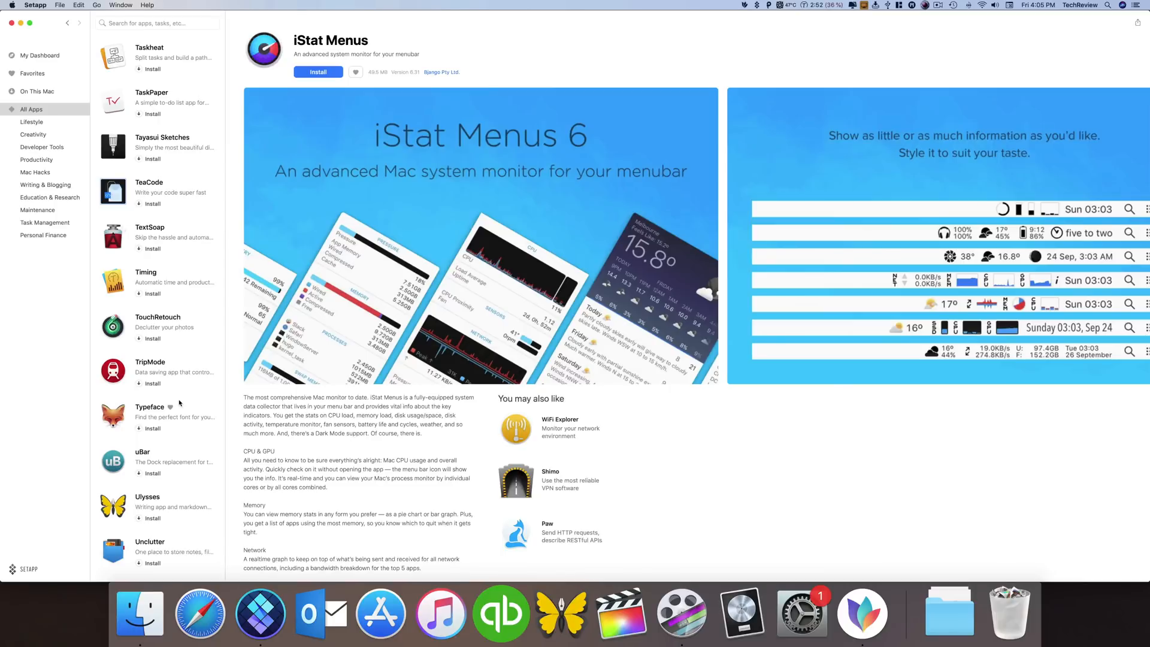
scroll("down", 3)
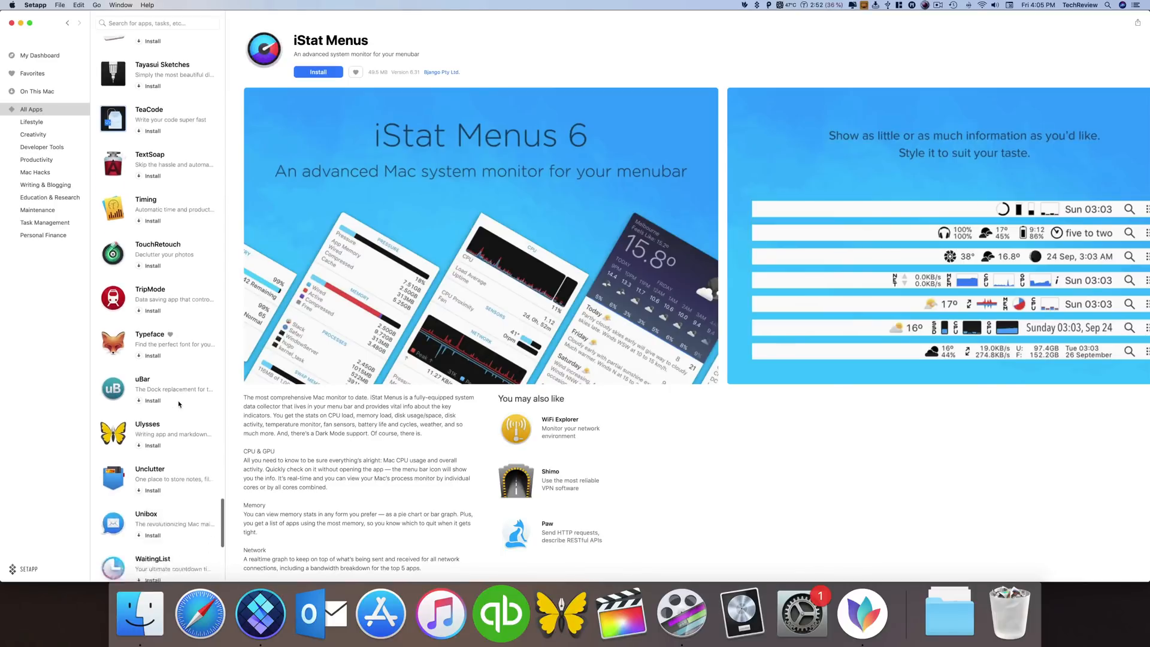
scroll("down", 3)
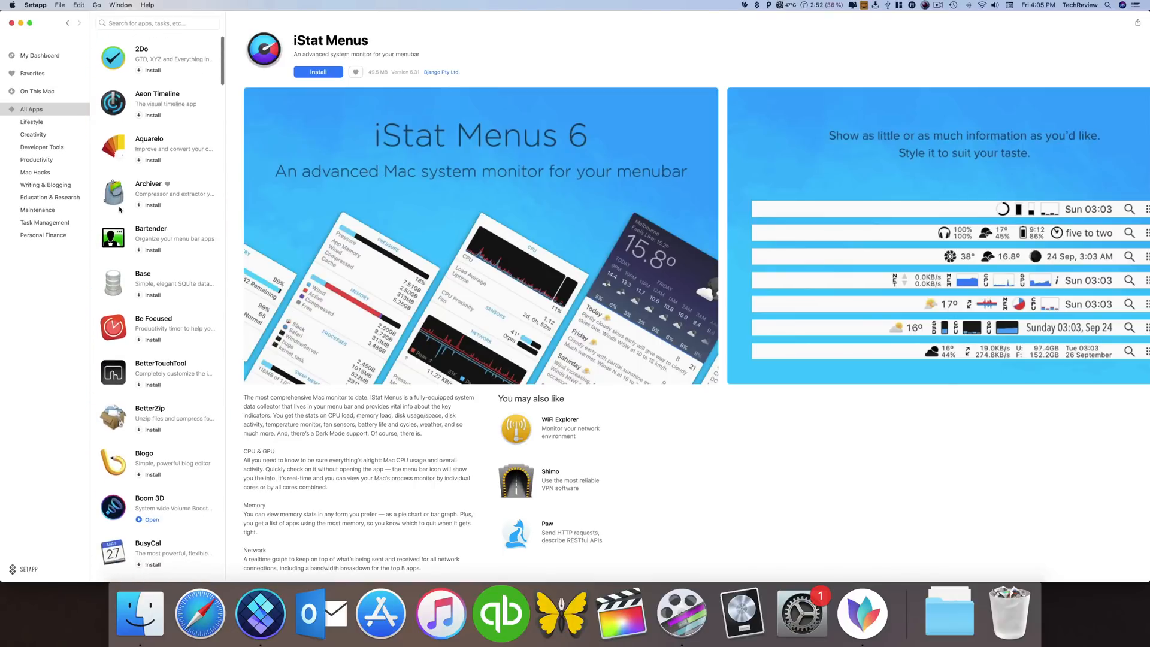
mouse_move(39, 55)
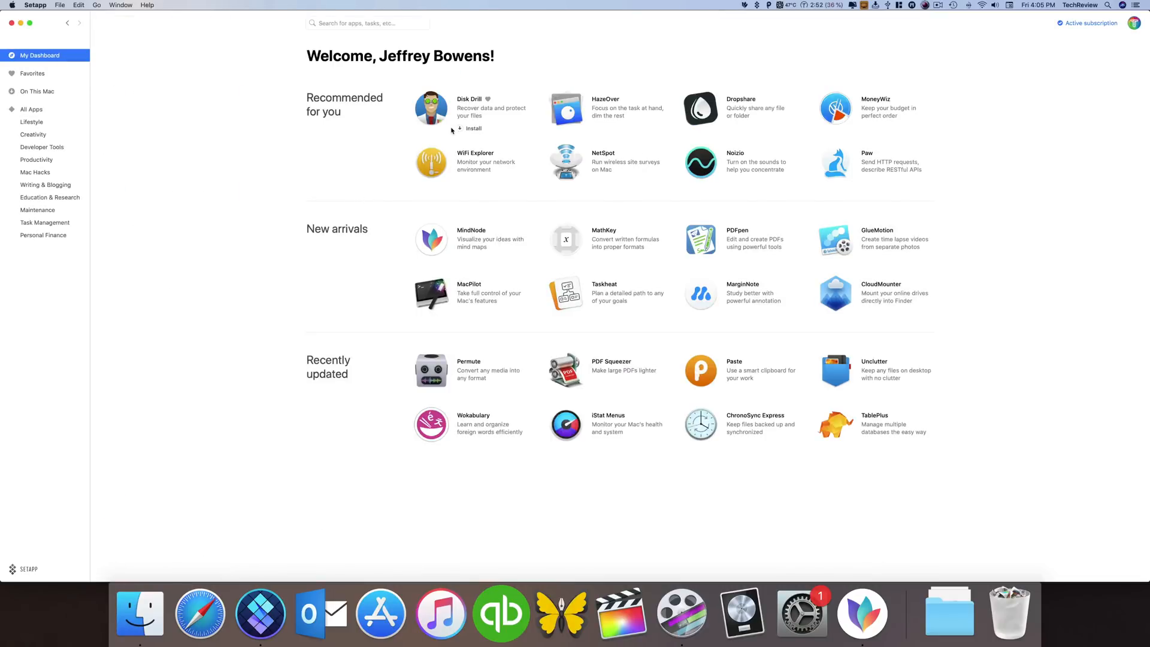
mouse_move(388, 295)
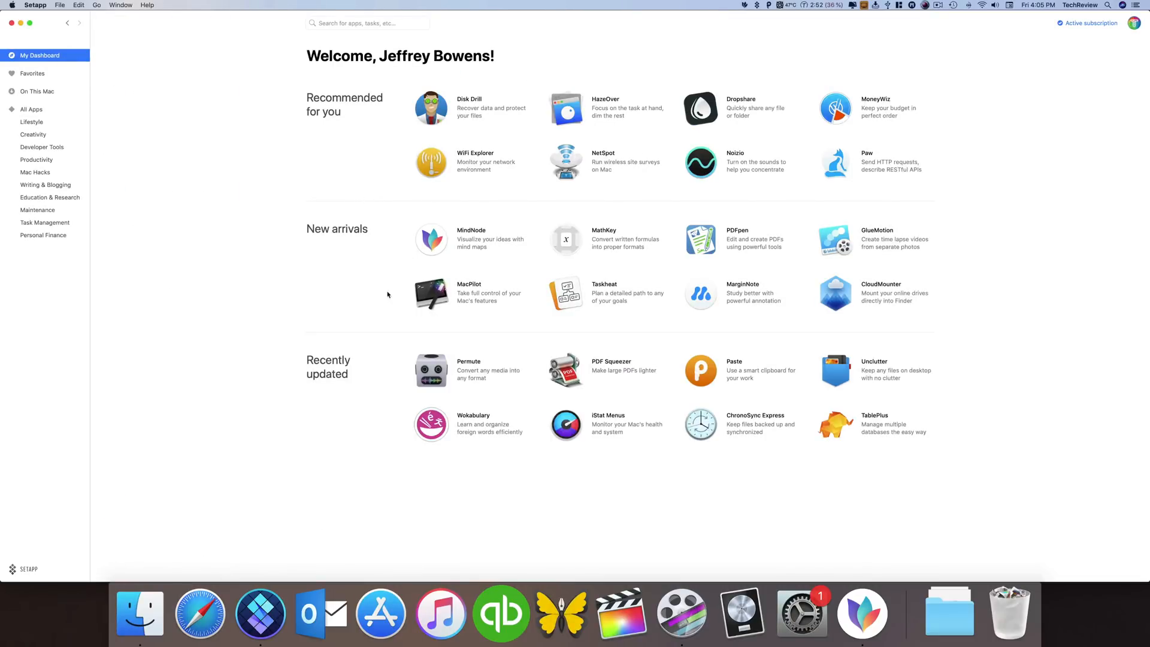
mouse_move(769, 292)
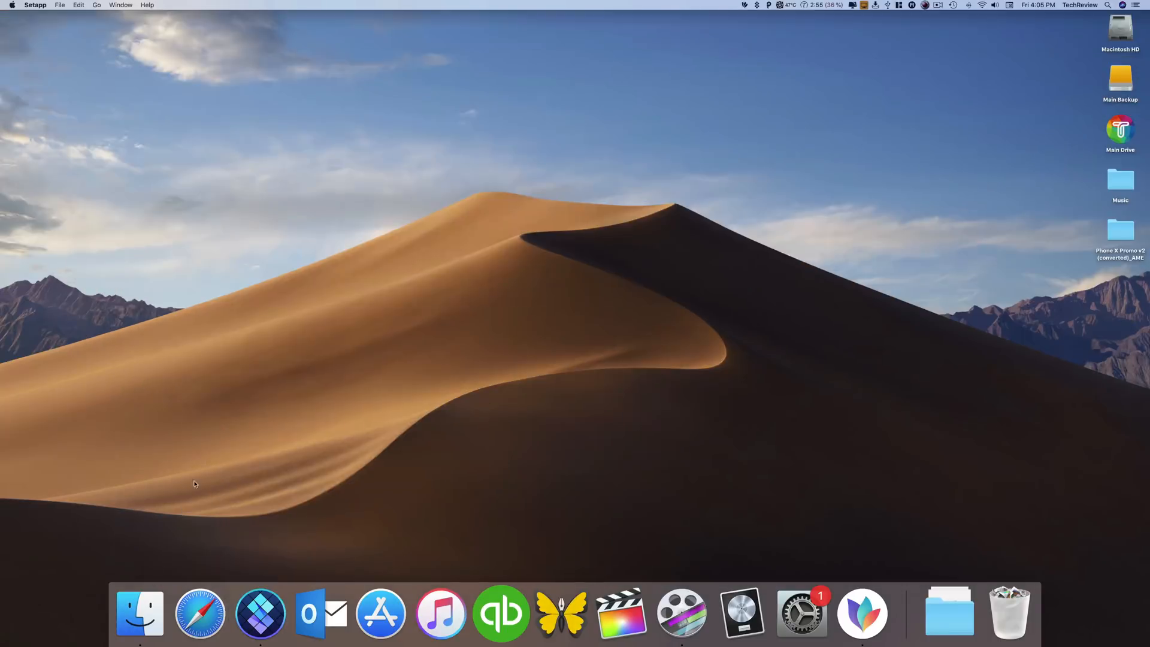
left_click(139, 615)
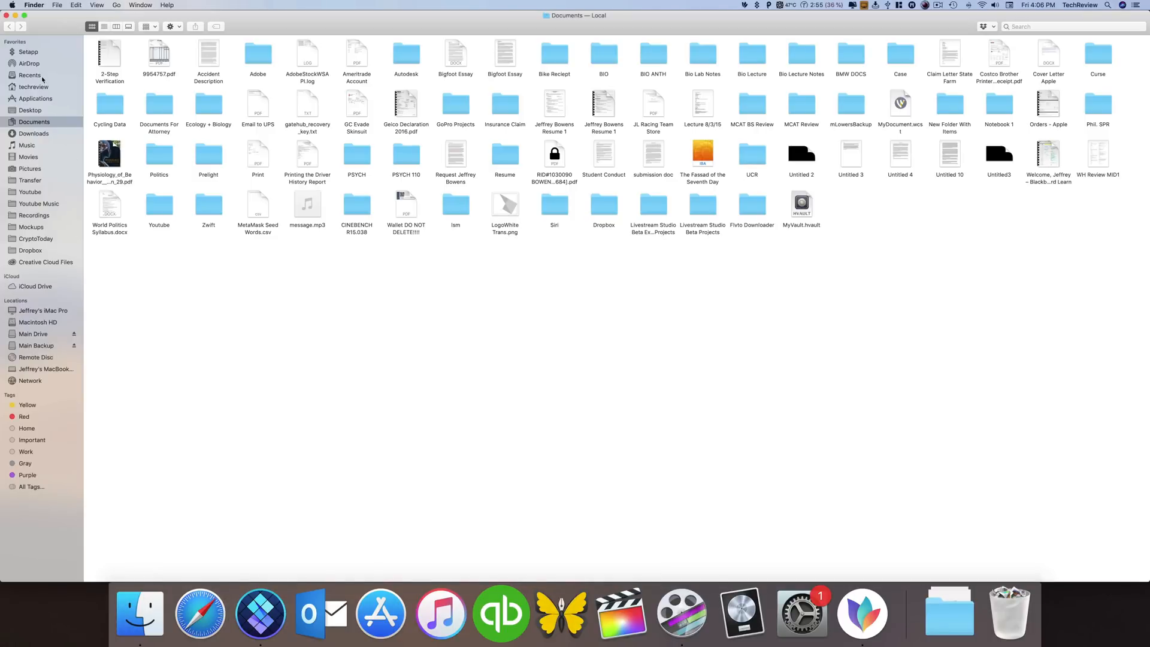
left_click(25, 51)
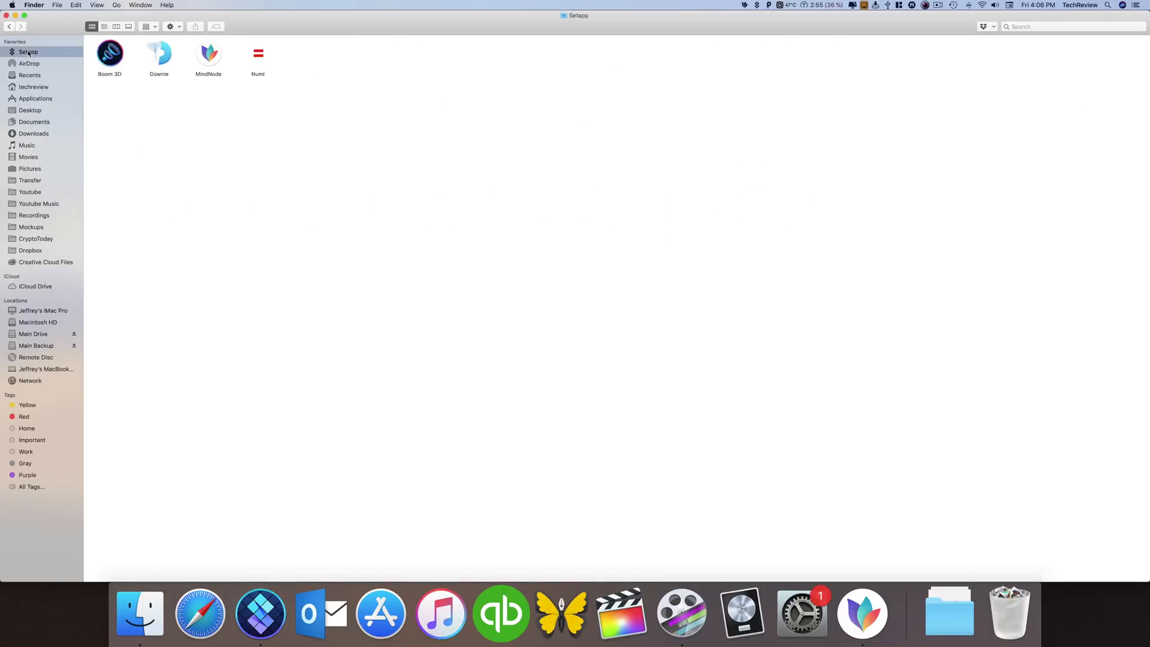
mouse_move(78, 51)
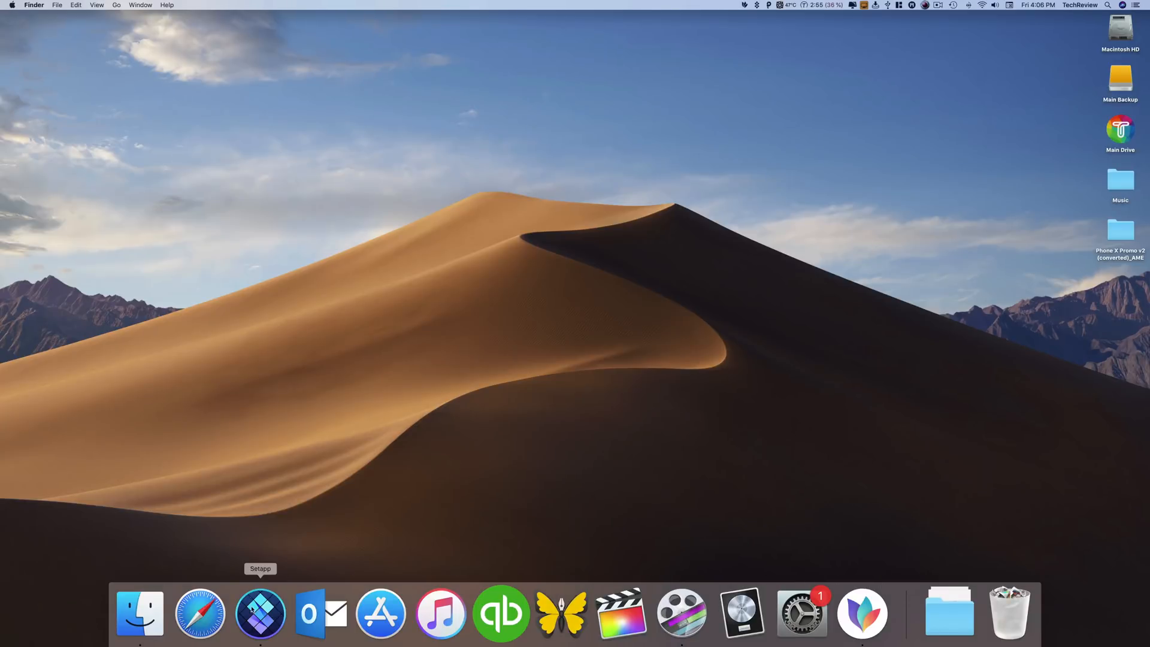
Step: Reopen Setapp, select Boom 3D under On This Mac, and show its Uninstall options menu
left_click(261, 615)
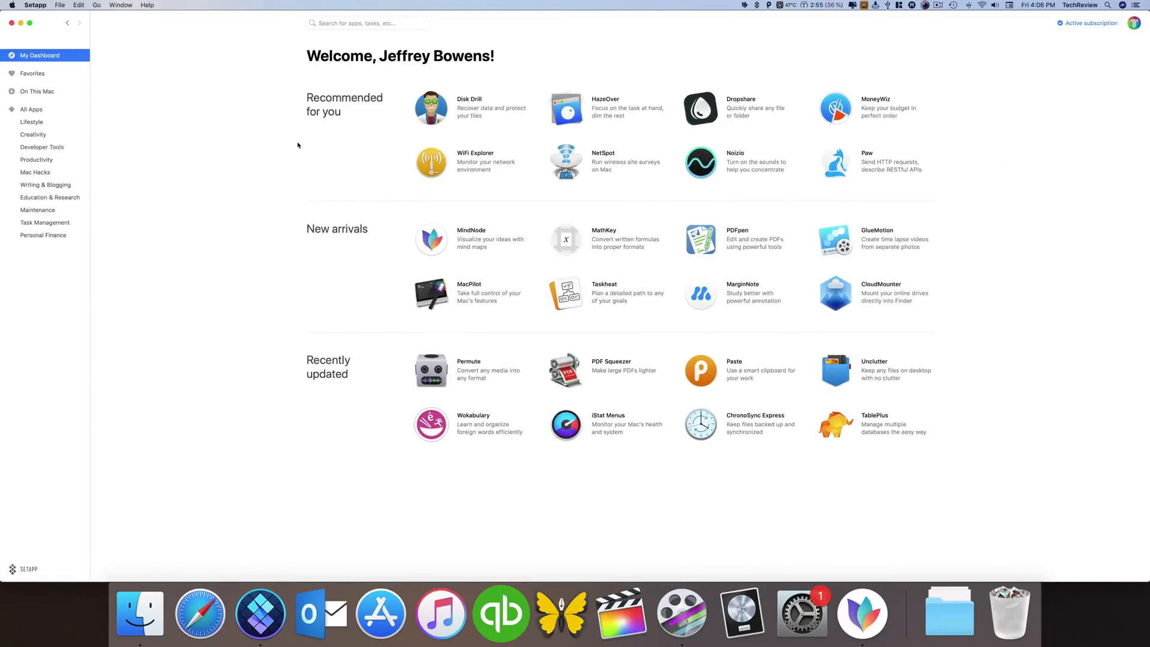
mouse_move(44, 124)
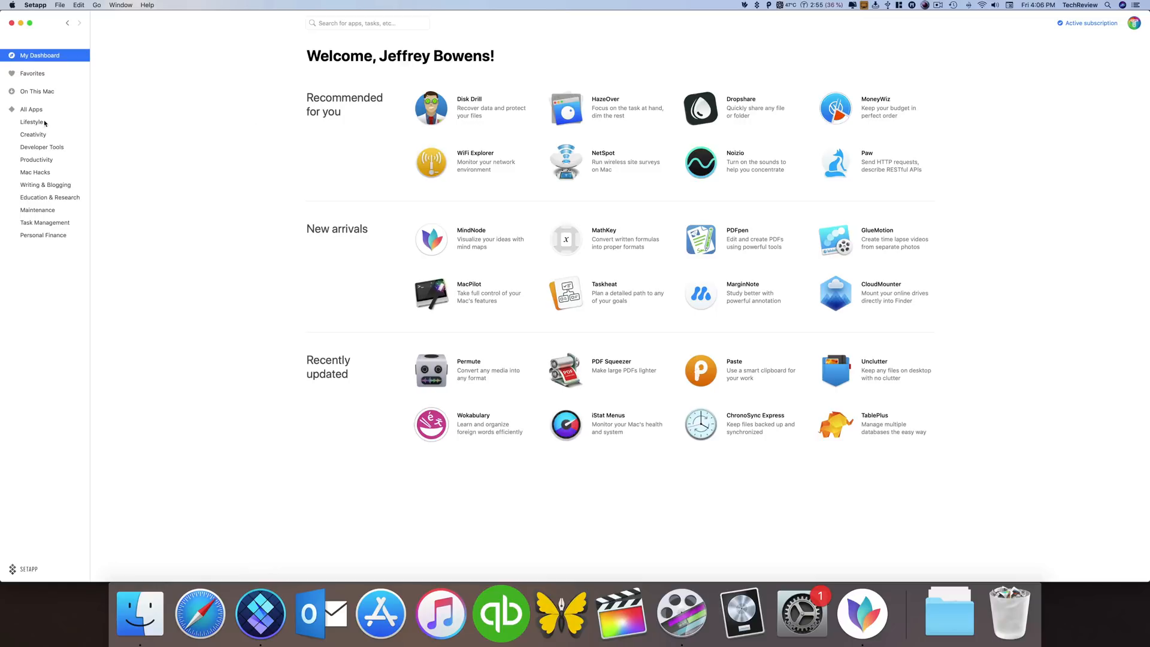
left_click(42, 91)
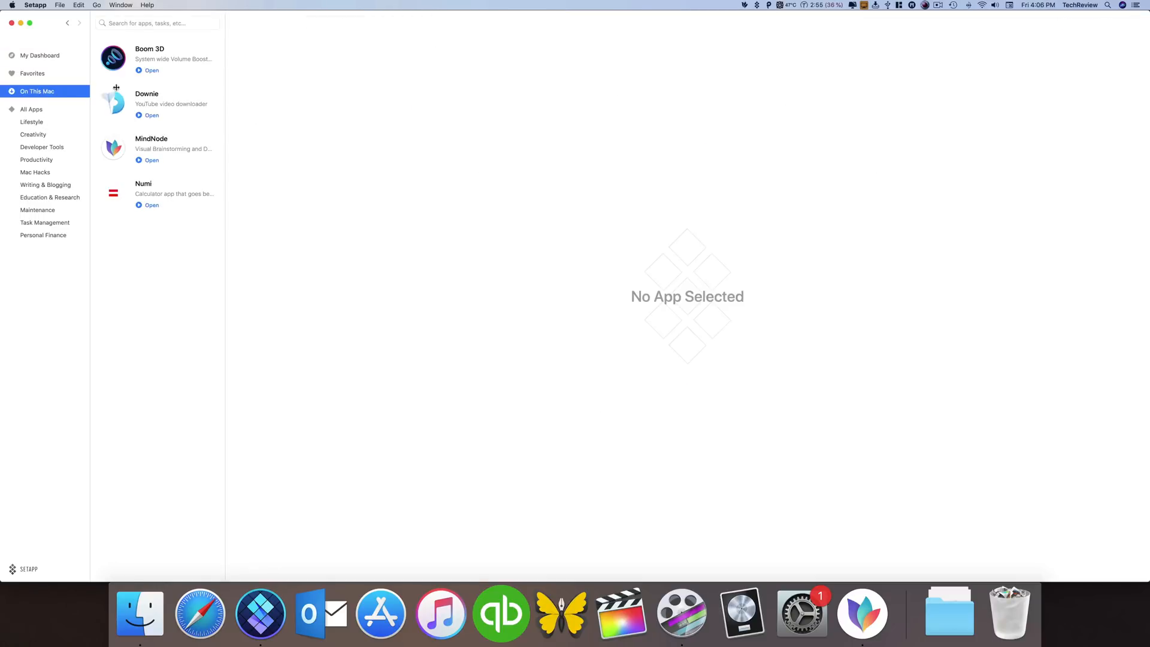
left_click(153, 49)
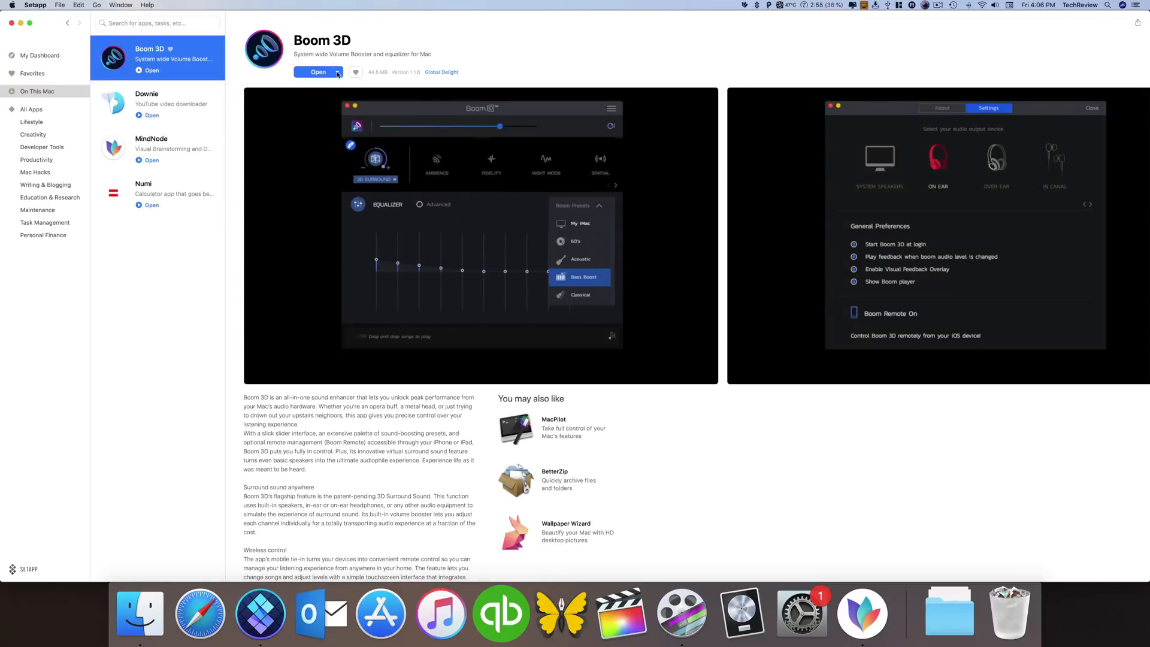
left_click(342, 72)
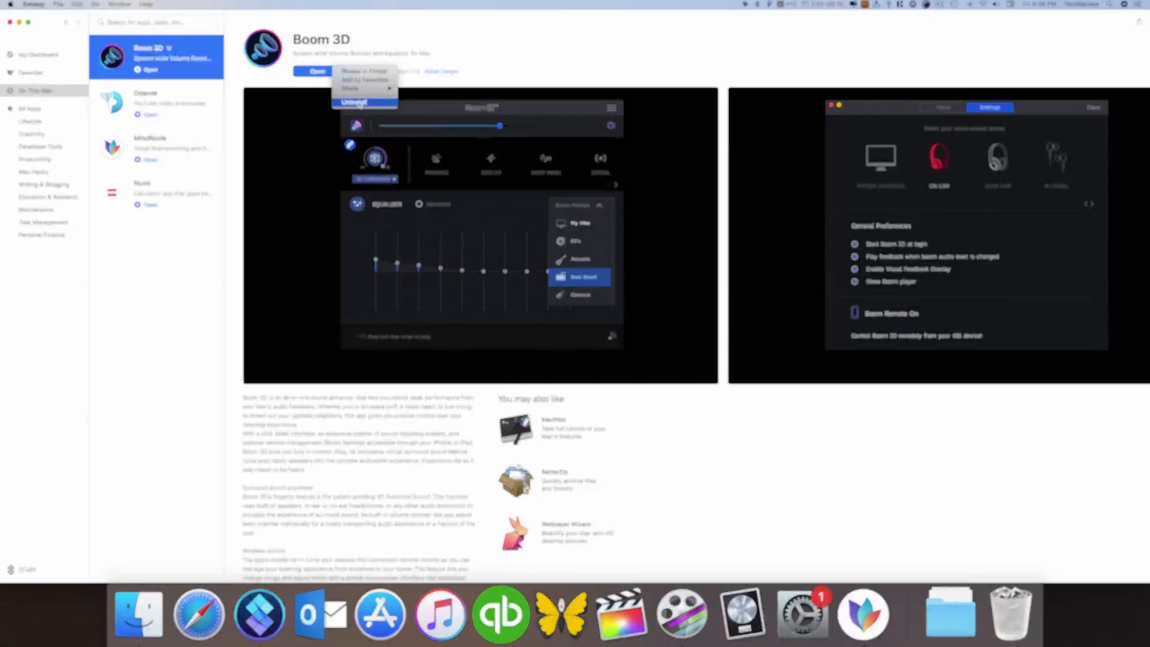
Step: Return to All Apps and open Canary Mail's details page
left_click(35, 55)
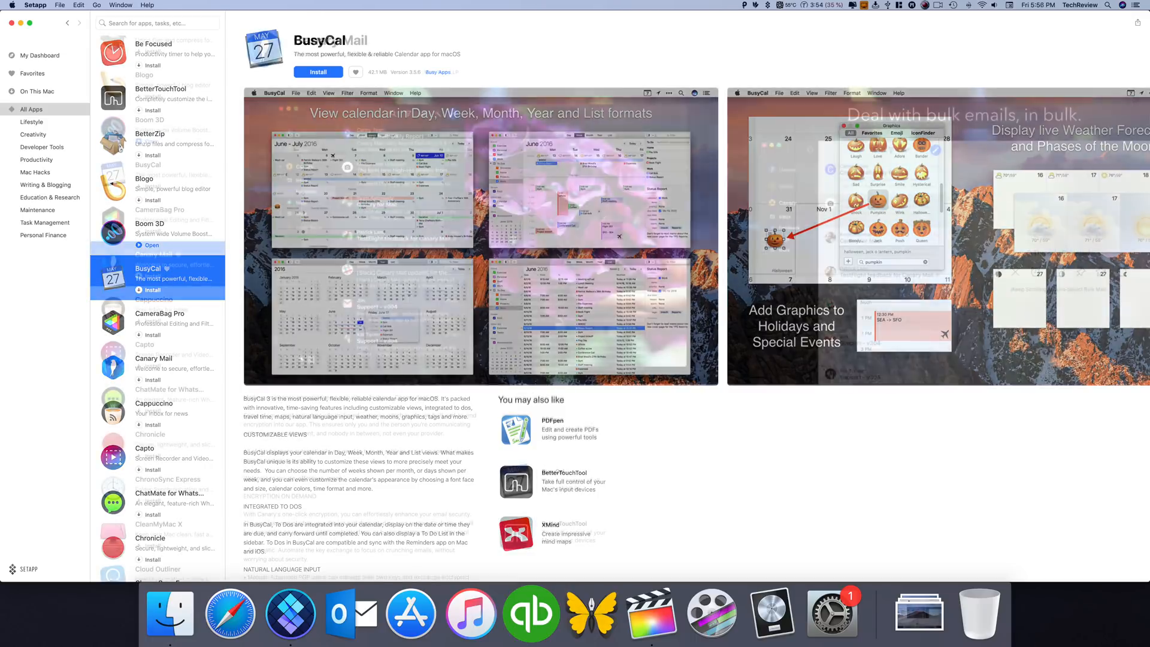
left_click(153, 358)
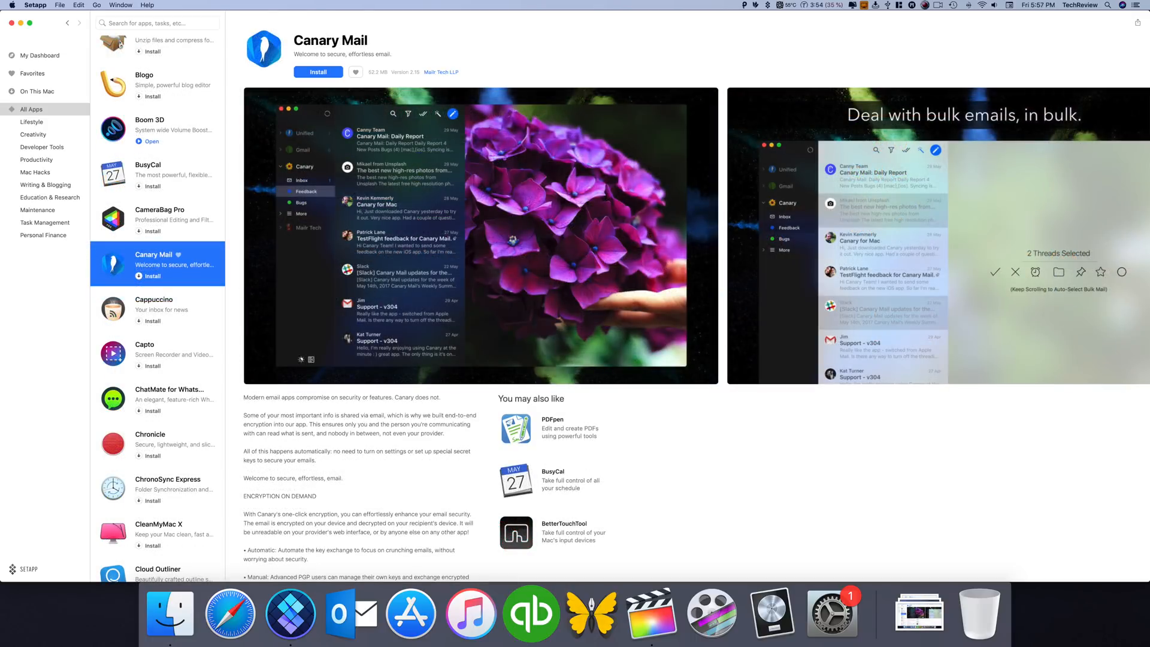